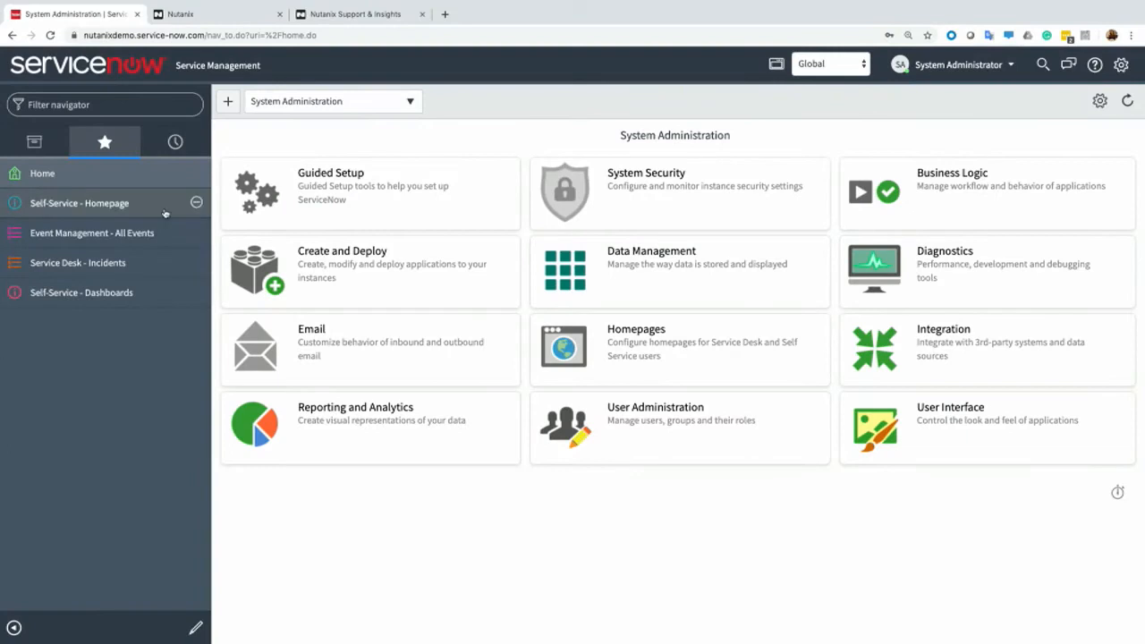
# Open the Nutanix dashboard from Self-Service Dashboards and review its counts and charts.
pyautogui.click(82, 293)
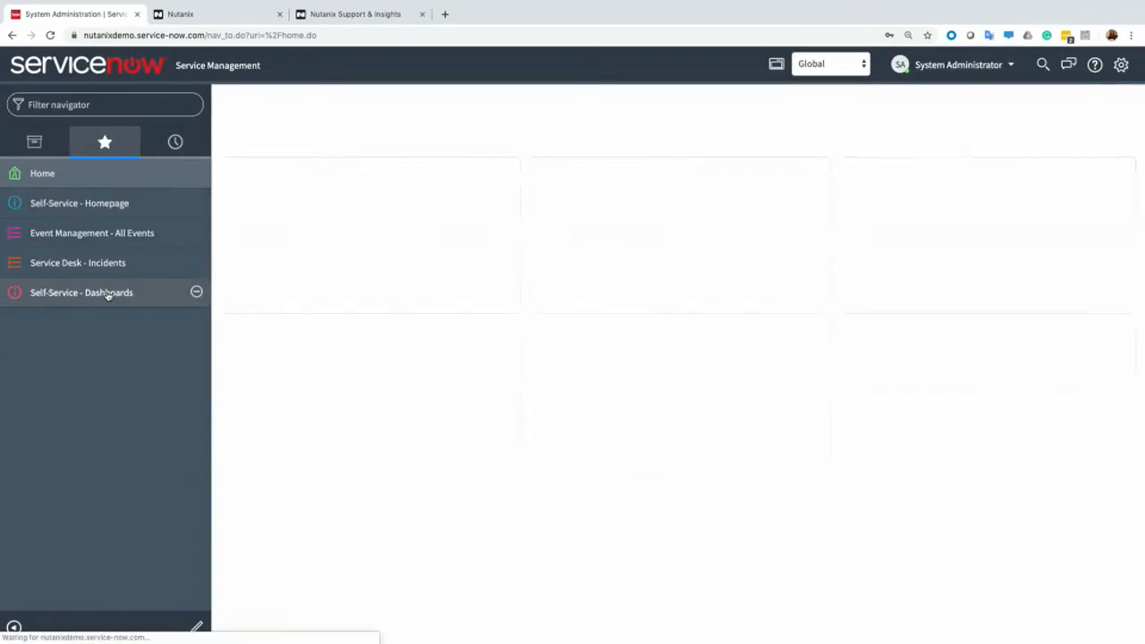
pyautogui.click(83, 293)
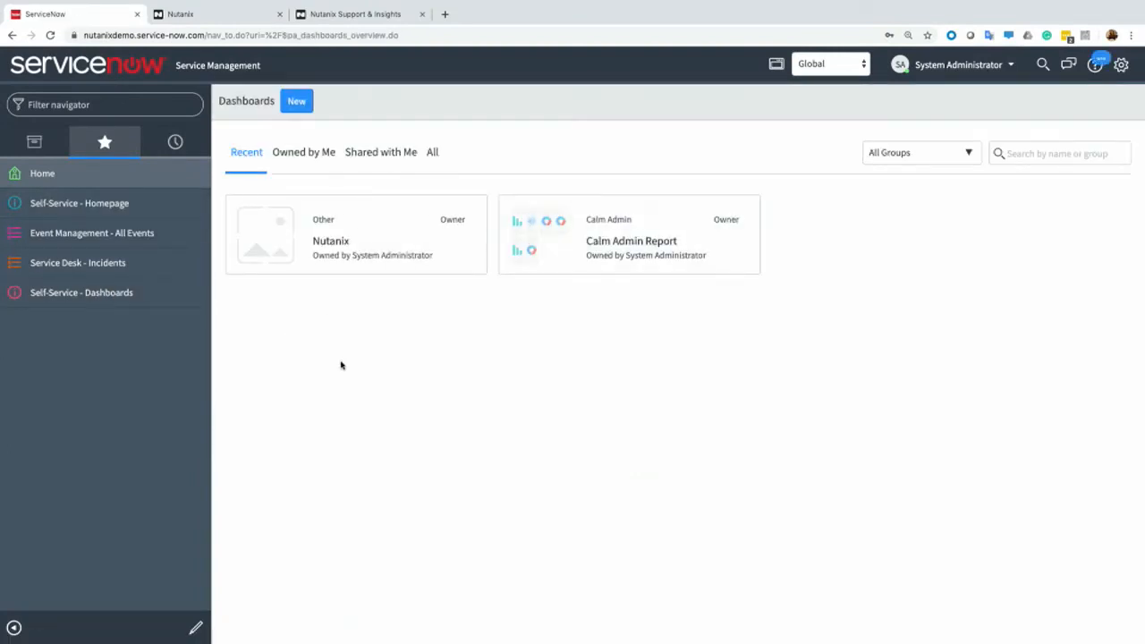
pyautogui.moveTo(357, 239)
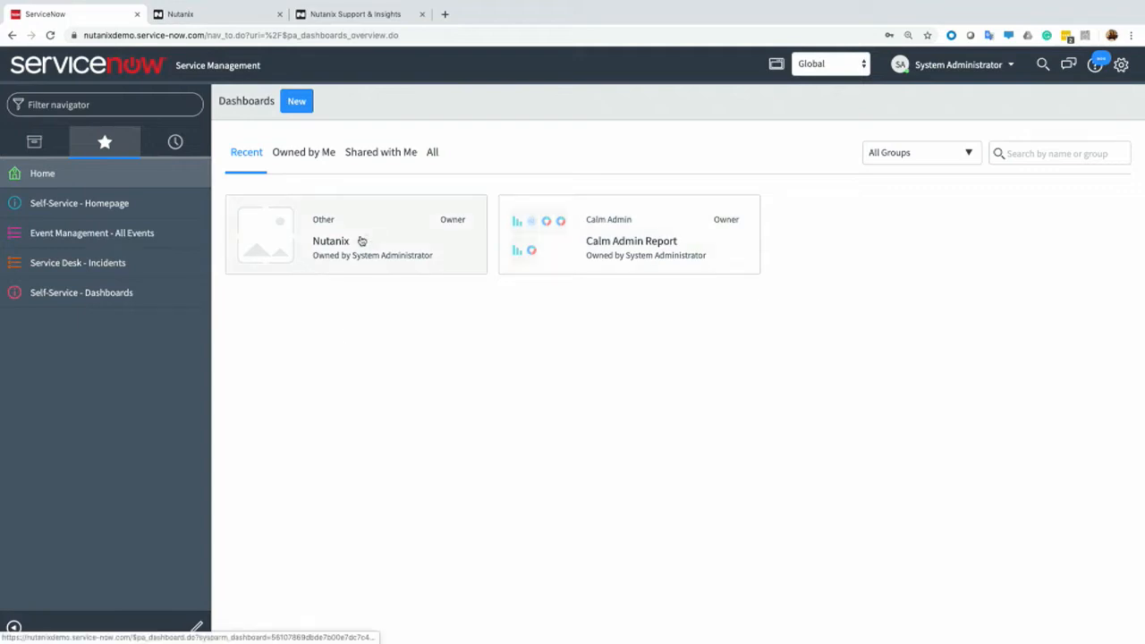
pyautogui.click(355, 235)
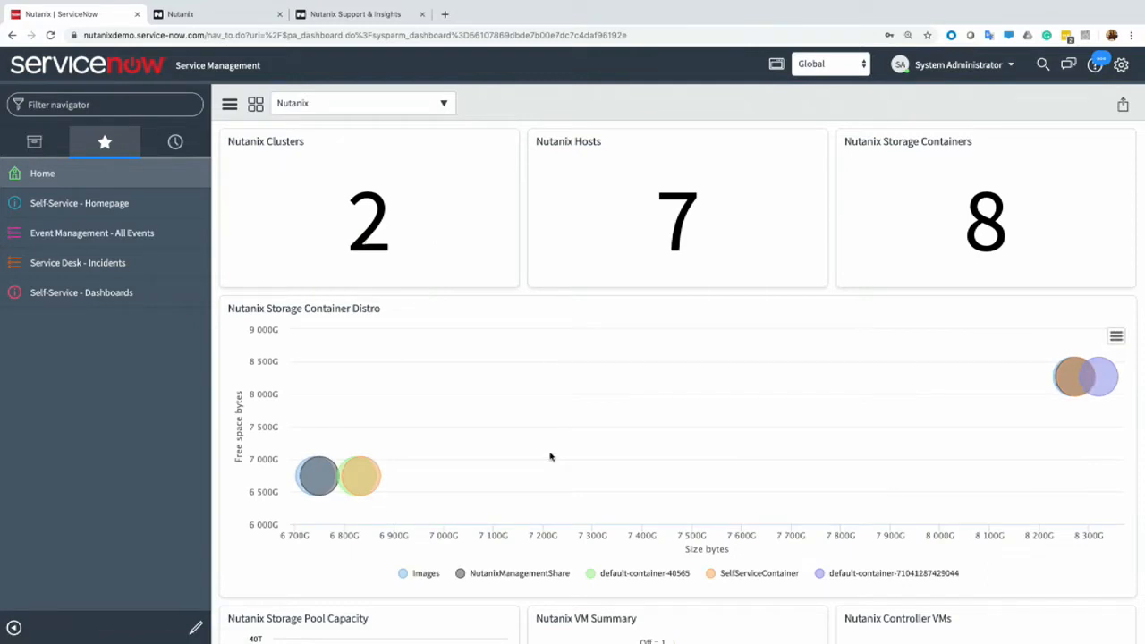
pyautogui.moveTo(429, 243)
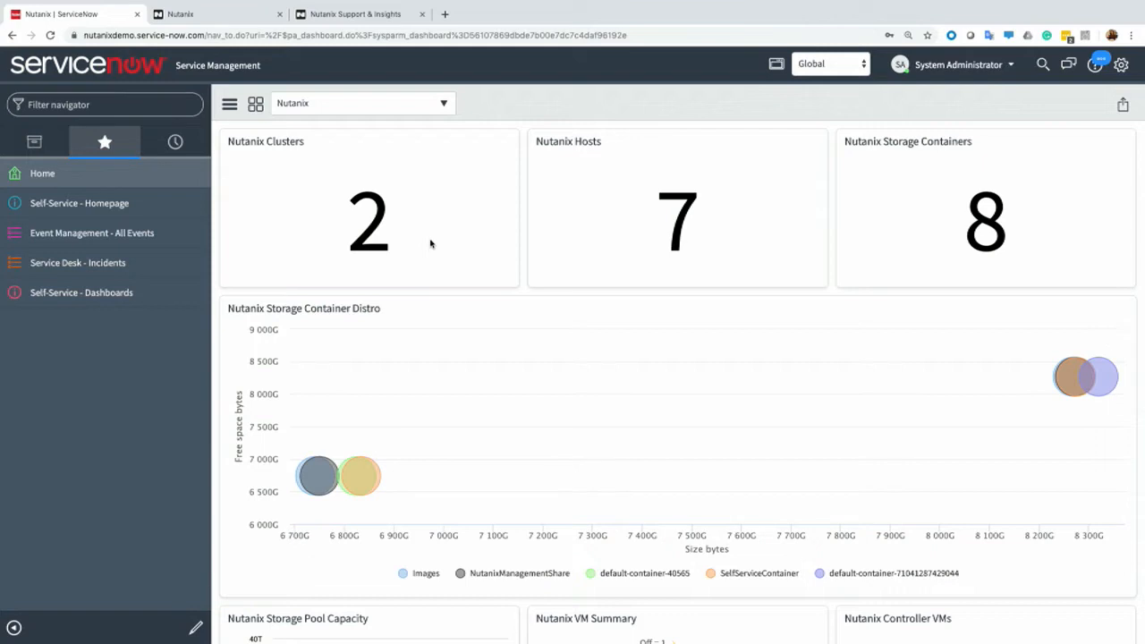
pyautogui.moveTo(869, 244)
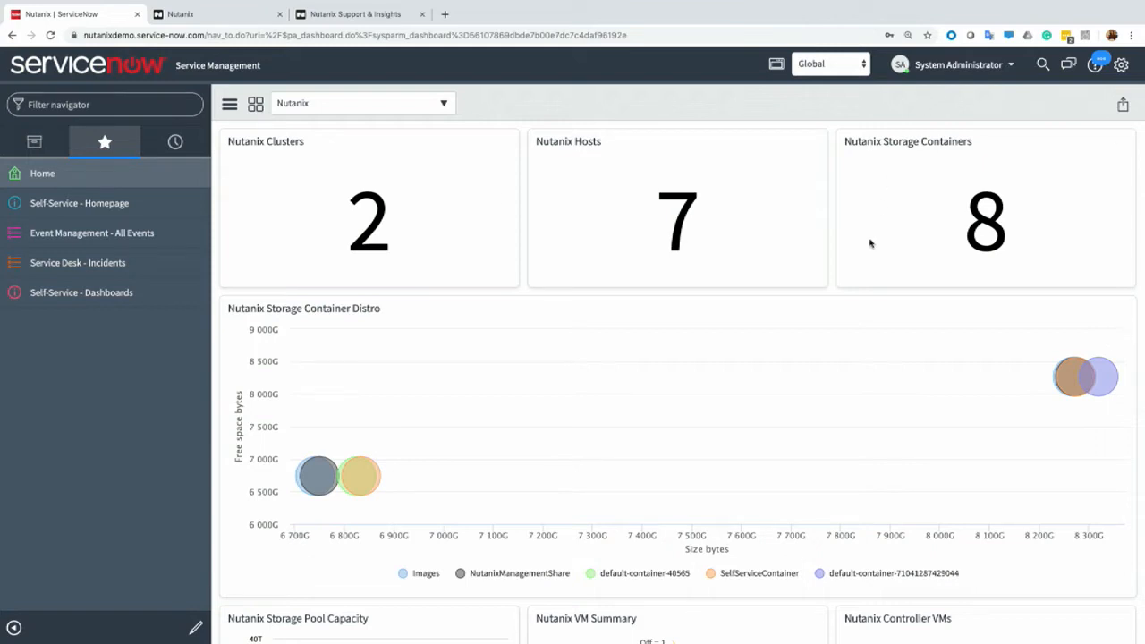
pyautogui.scroll(-3)
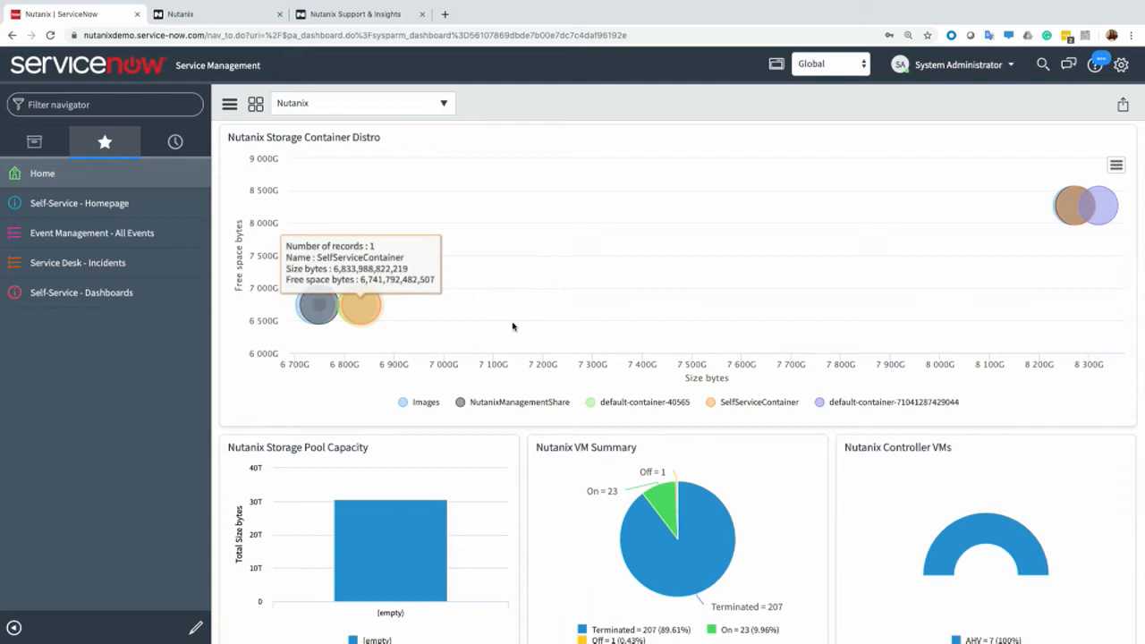
pyautogui.moveTo(659, 314)
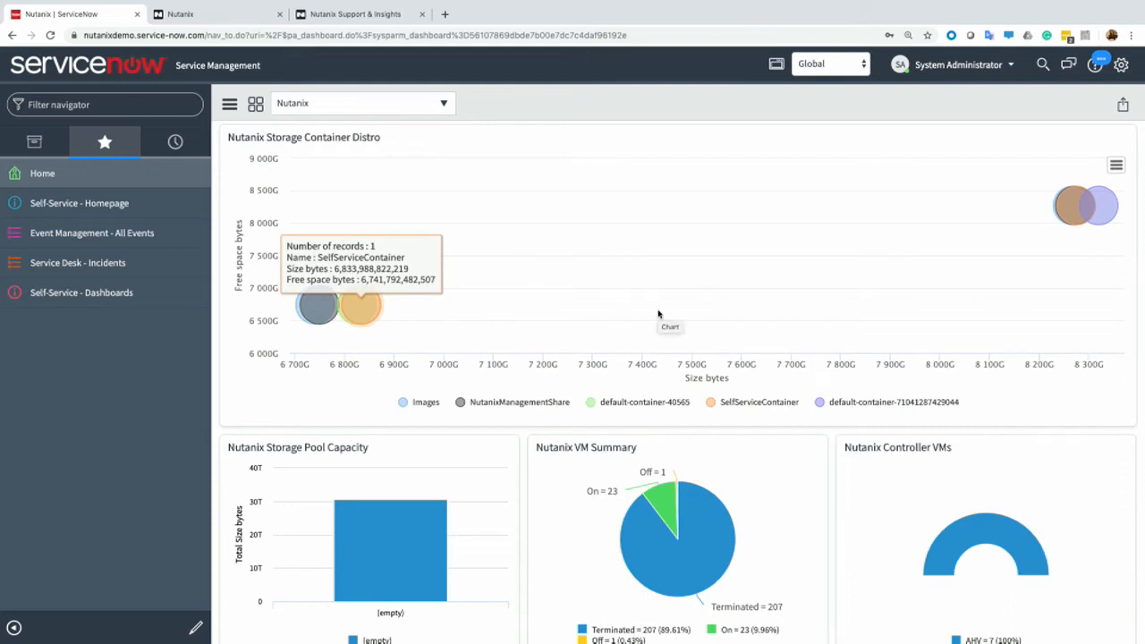
pyautogui.scroll(-3)
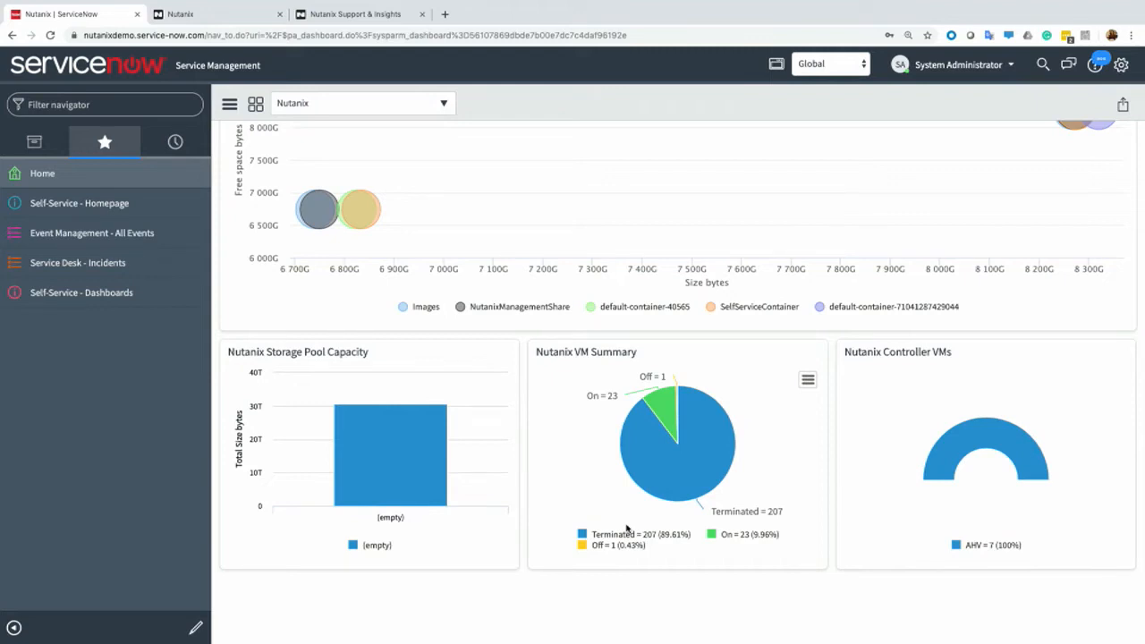
pyautogui.moveTo(175, 272)
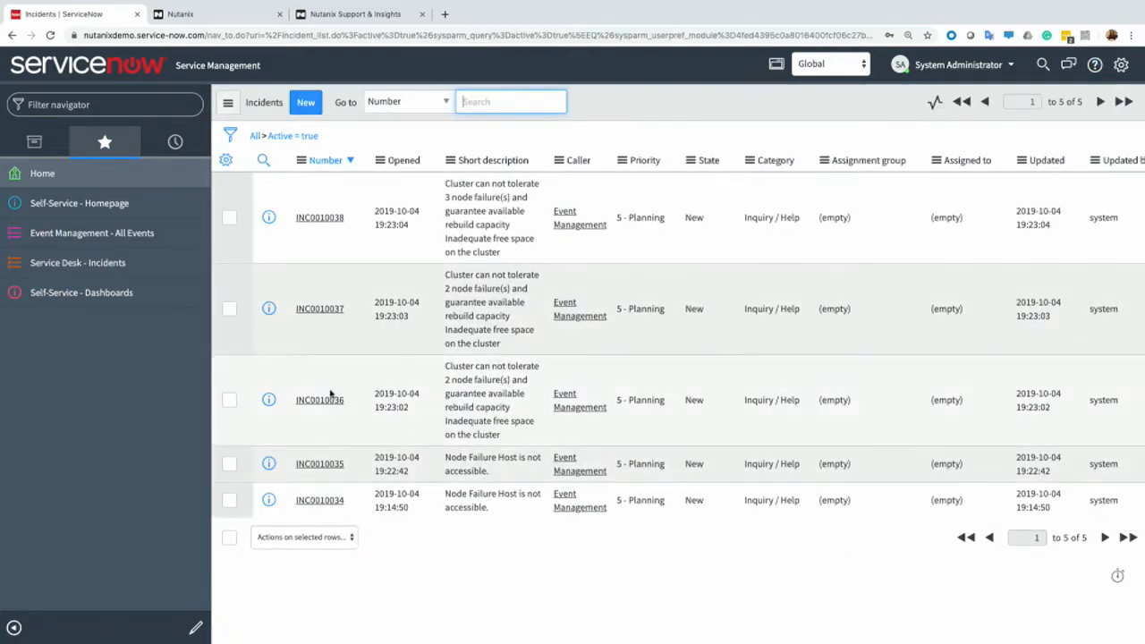
pyautogui.moveTo(318, 401)
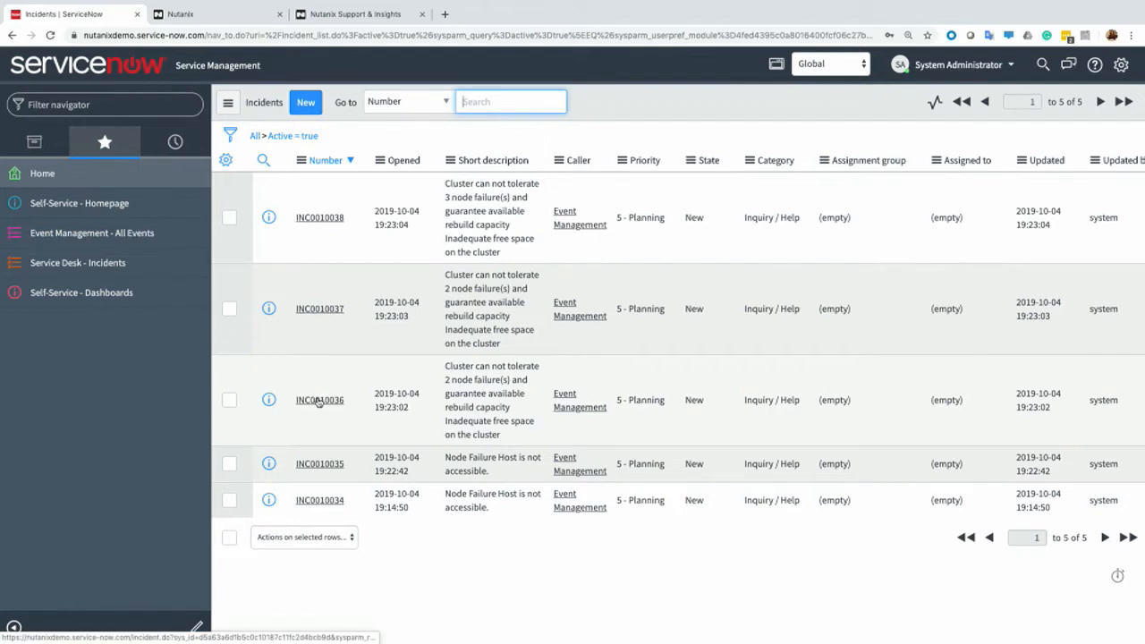
# Open incident INC0010036 and show its linked critical alert Alert0010034.
pyautogui.click(318, 401)
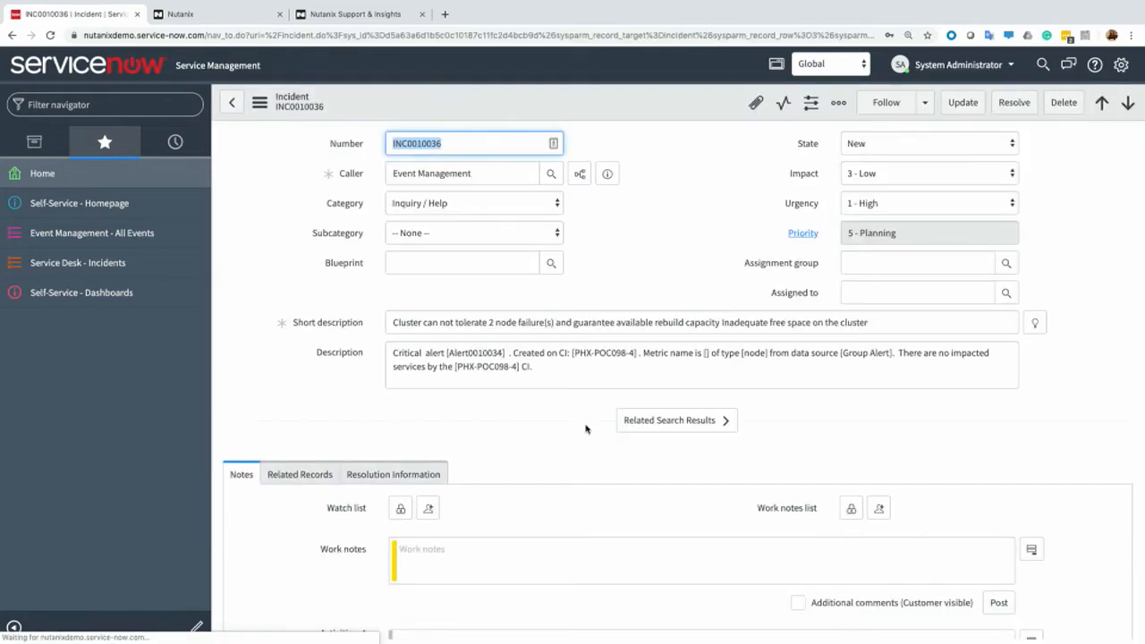
pyautogui.scroll(-3)
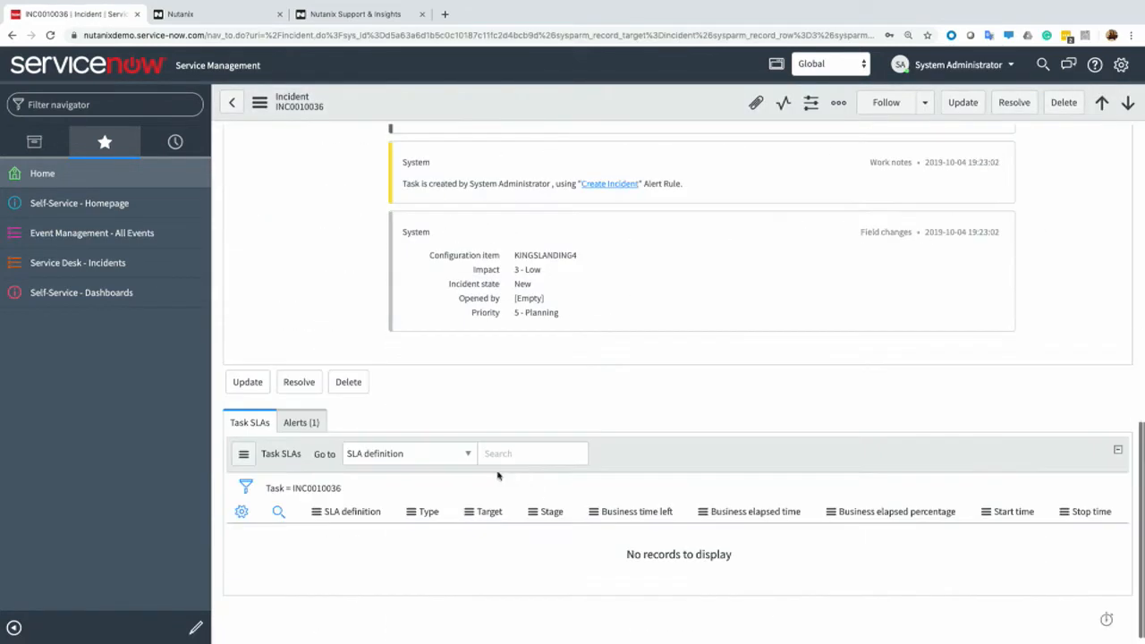
pyautogui.click(300, 422)
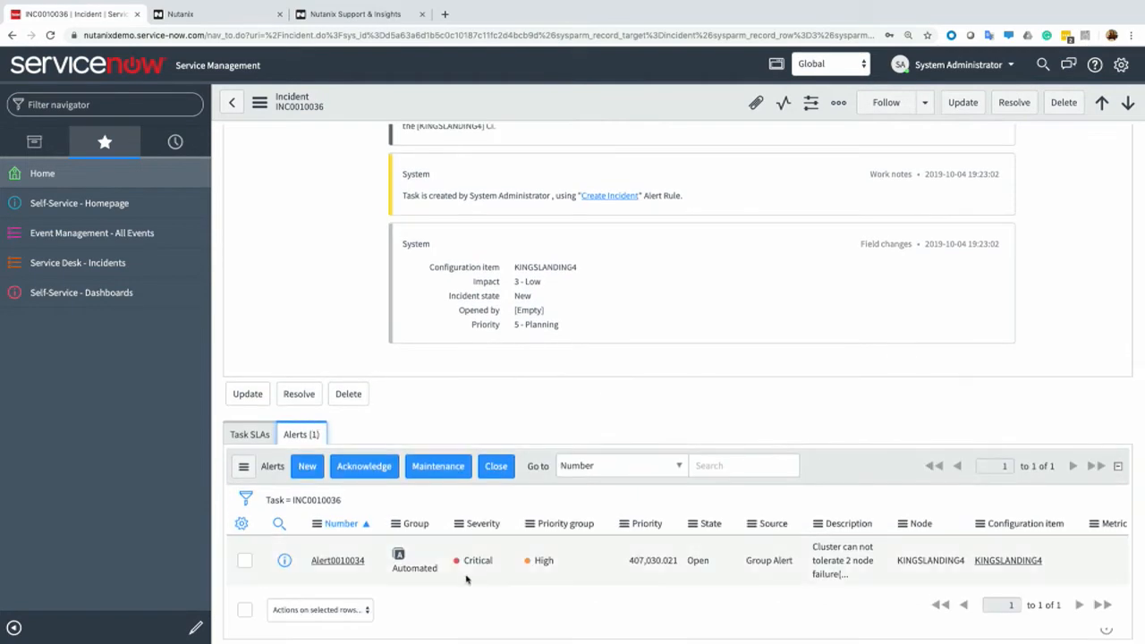
pyautogui.moveTo(934, 568)
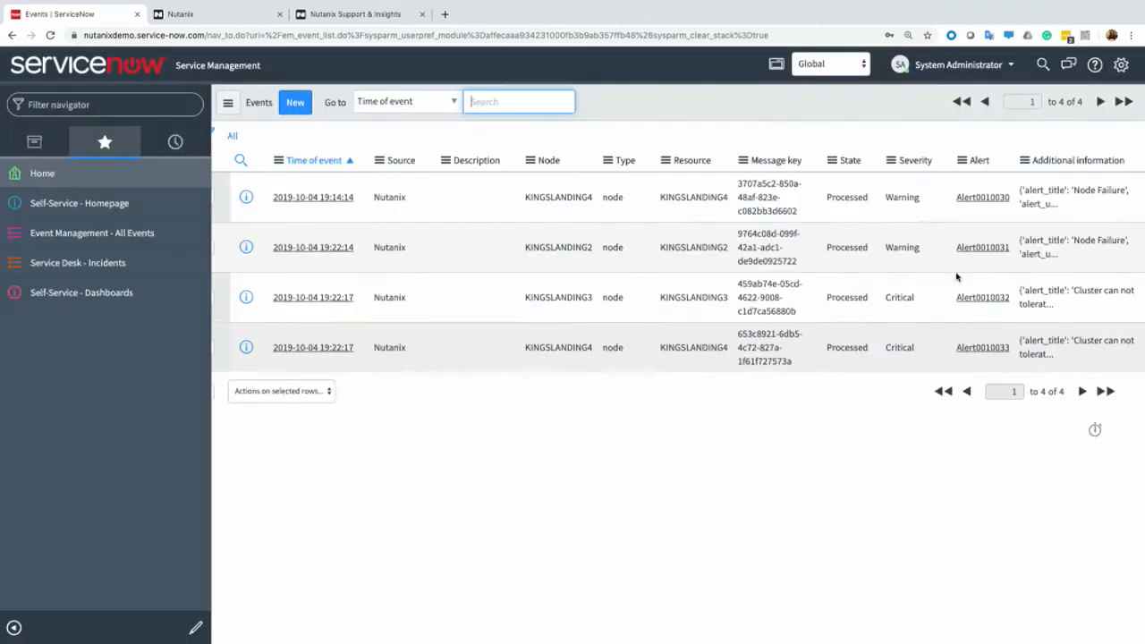
pyautogui.moveTo(824, 386)
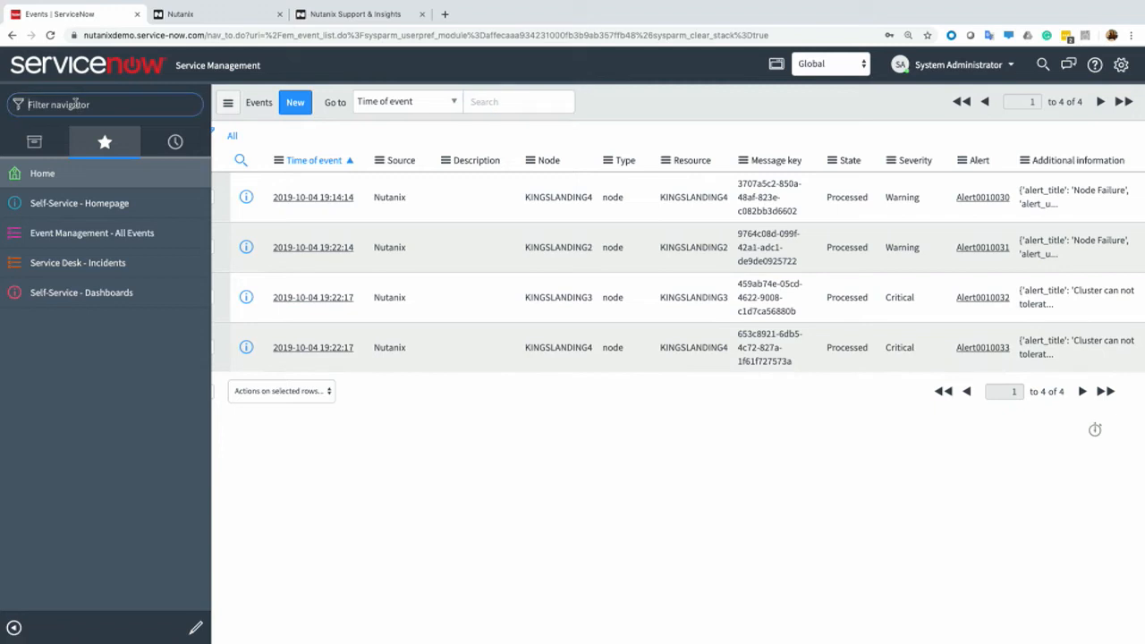
# Filter the navigator with 'calm' to list the Calm modules.
pyautogui.write('calm')
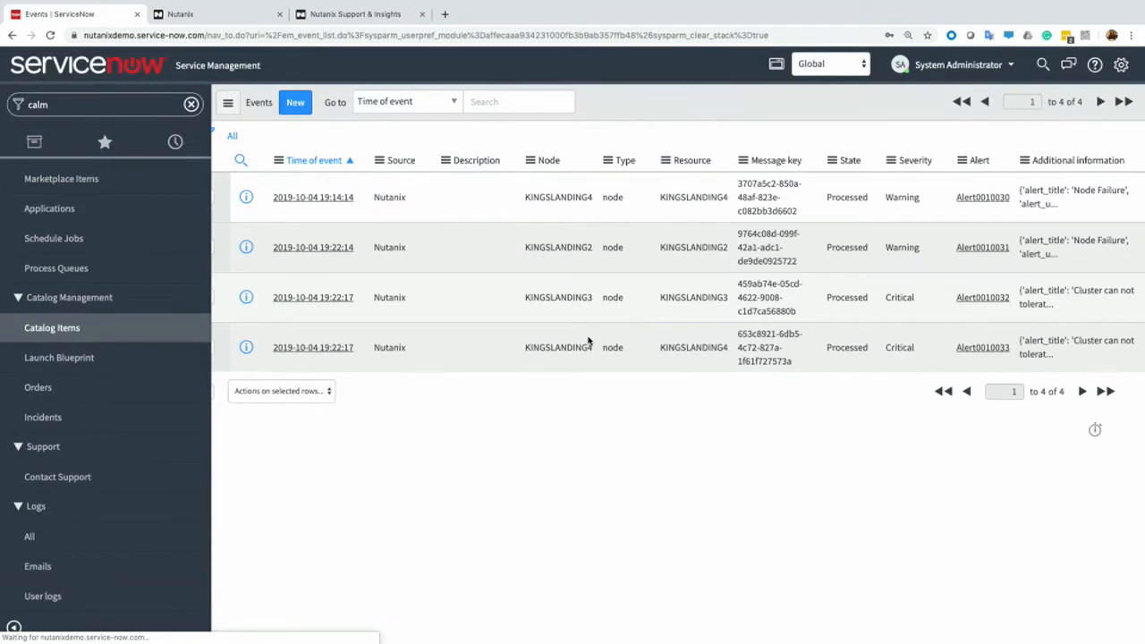
# Launch the KarbonK8sDeployment v1.0 item from the Calm catalog items list.
pyautogui.click(50, 327)
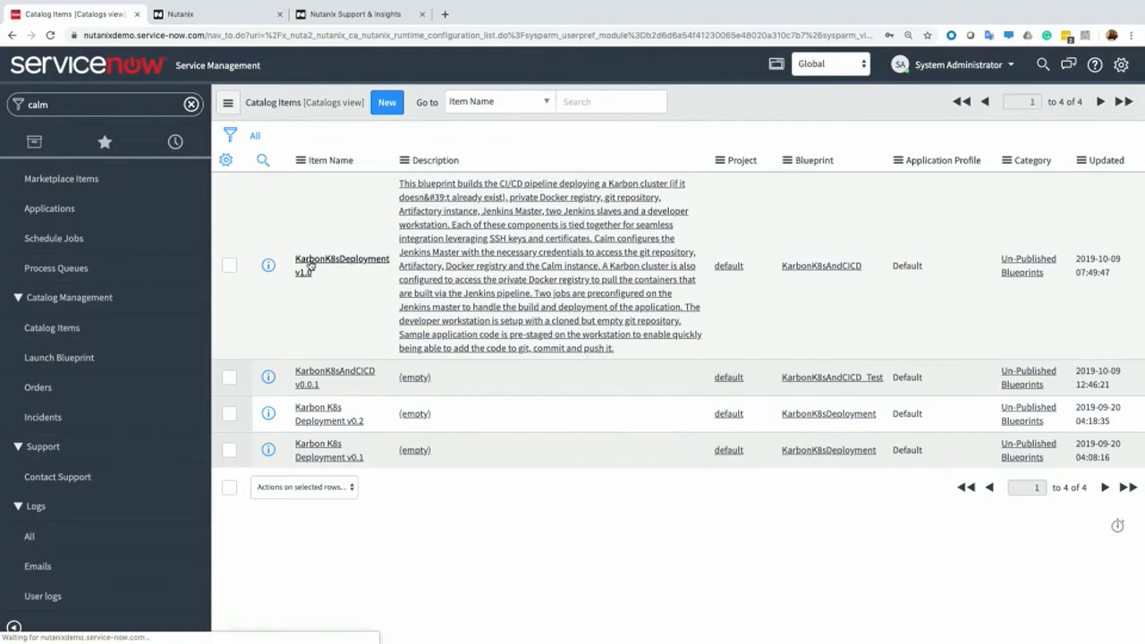
pyautogui.click(342, 265)
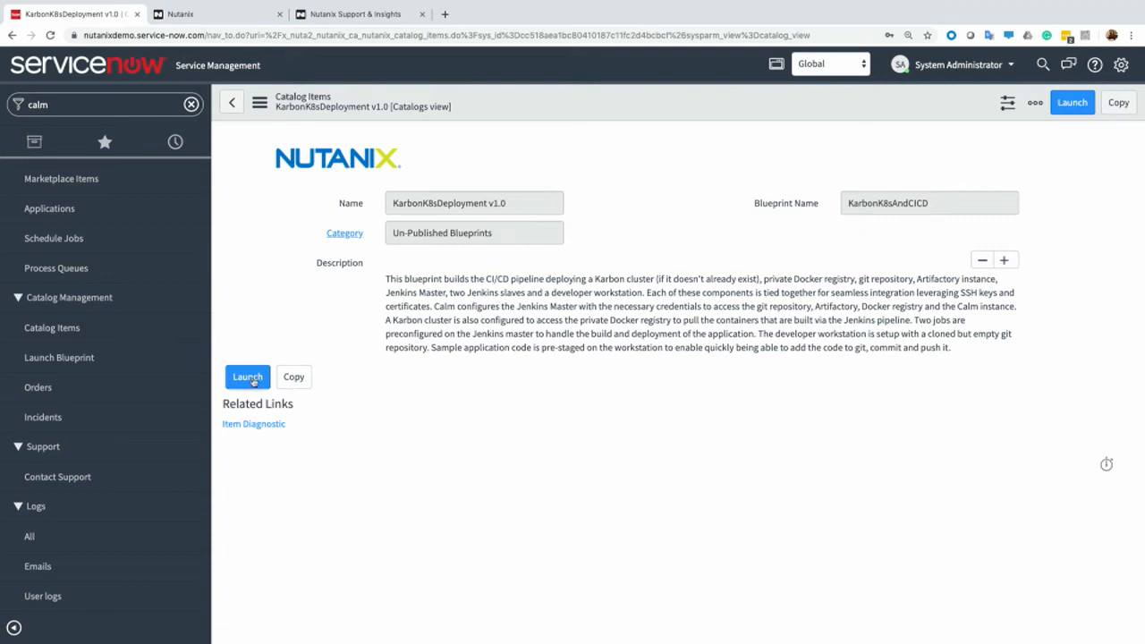
pyautogui.click(246, 376)
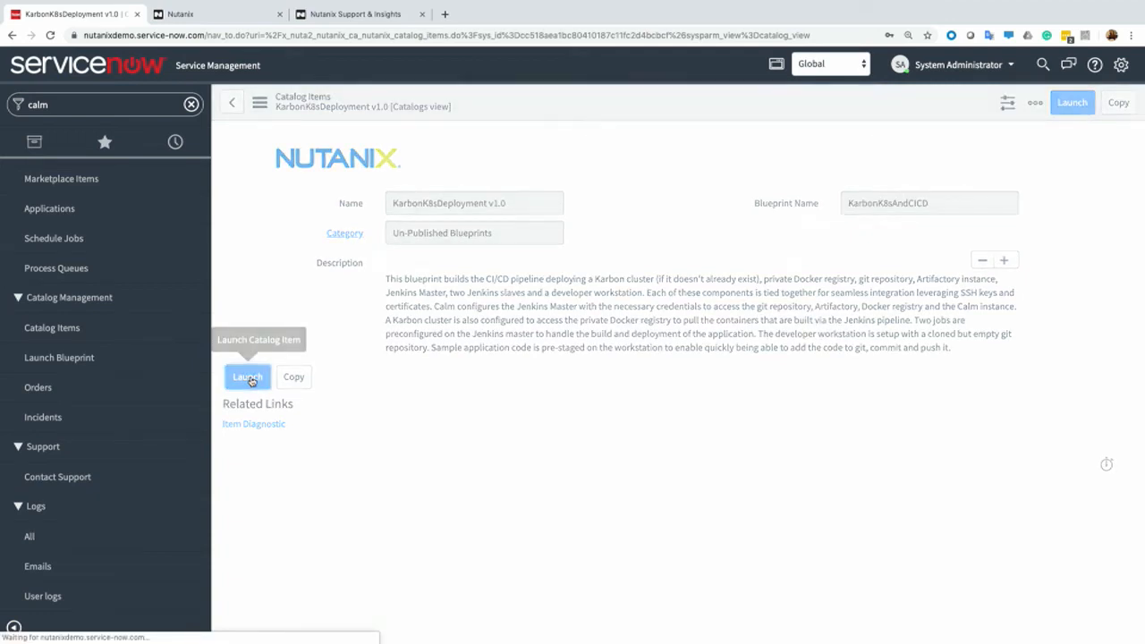
pyautogui.click(247, 376)
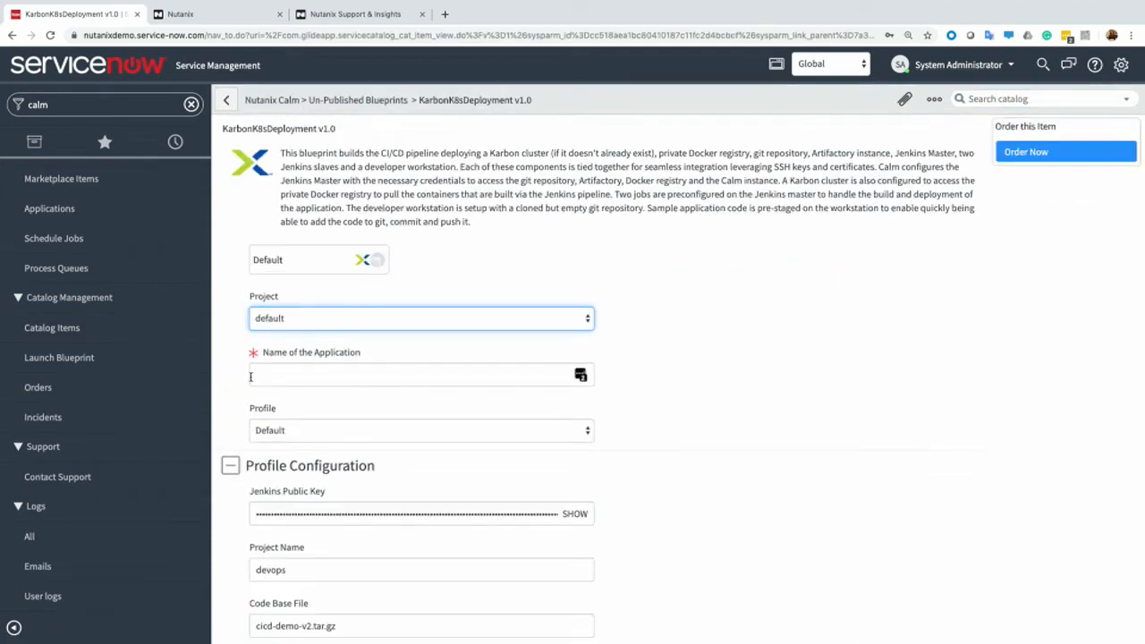
# Name the application nextdemo2 and order it, creating request REQ0010034.
pyautogui.click(411, 373)
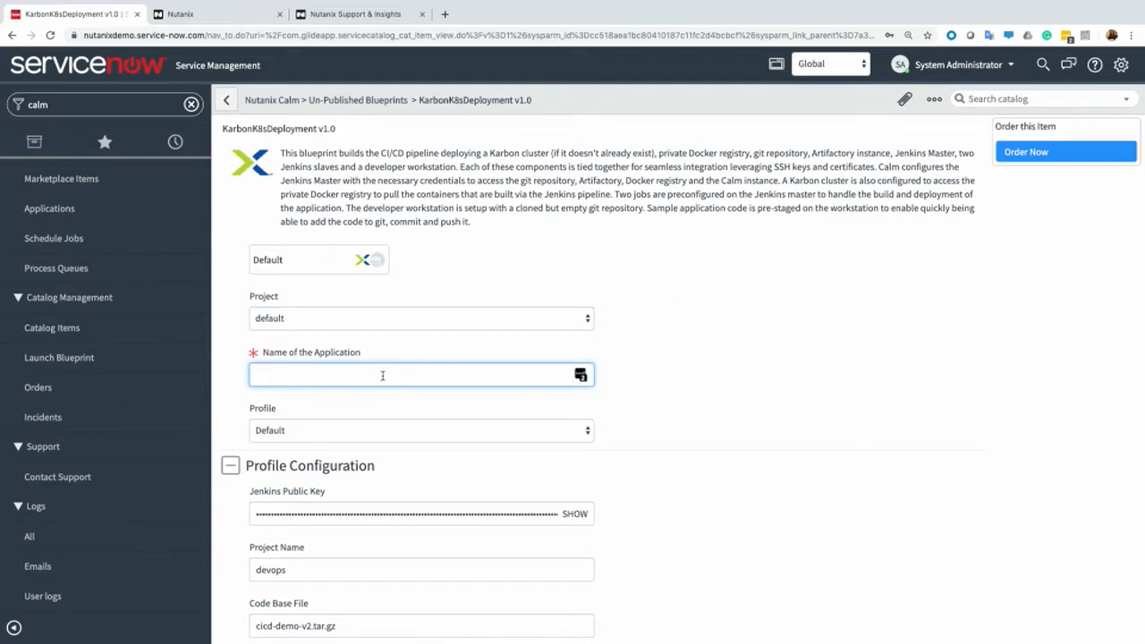
pyautogui.write('nextdemo2')
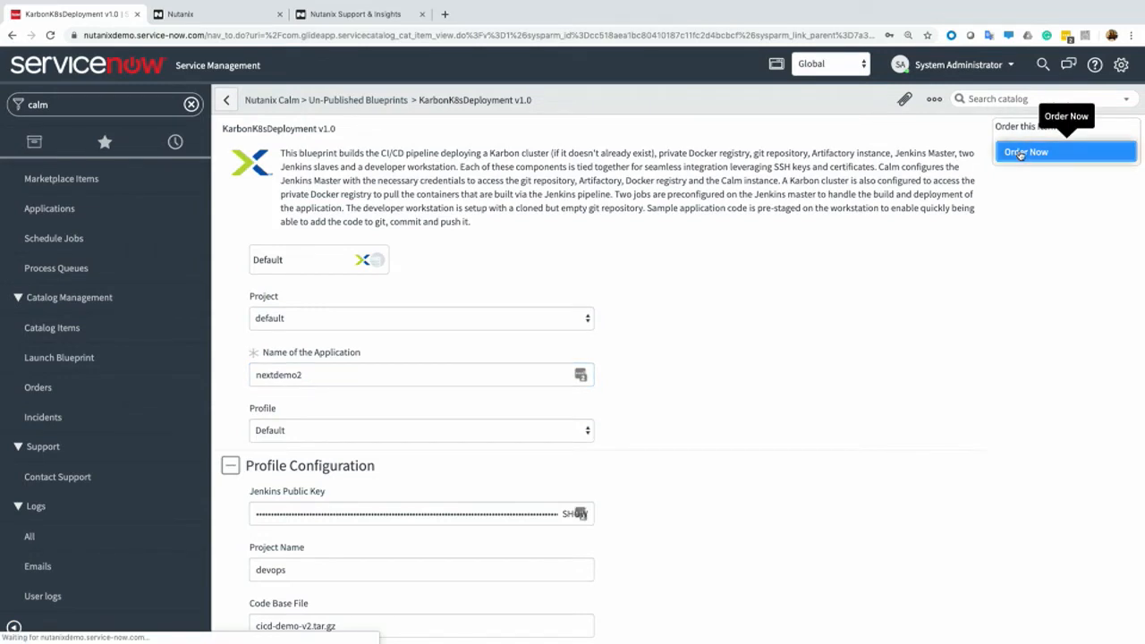
pyautogui.click(1027, 150)
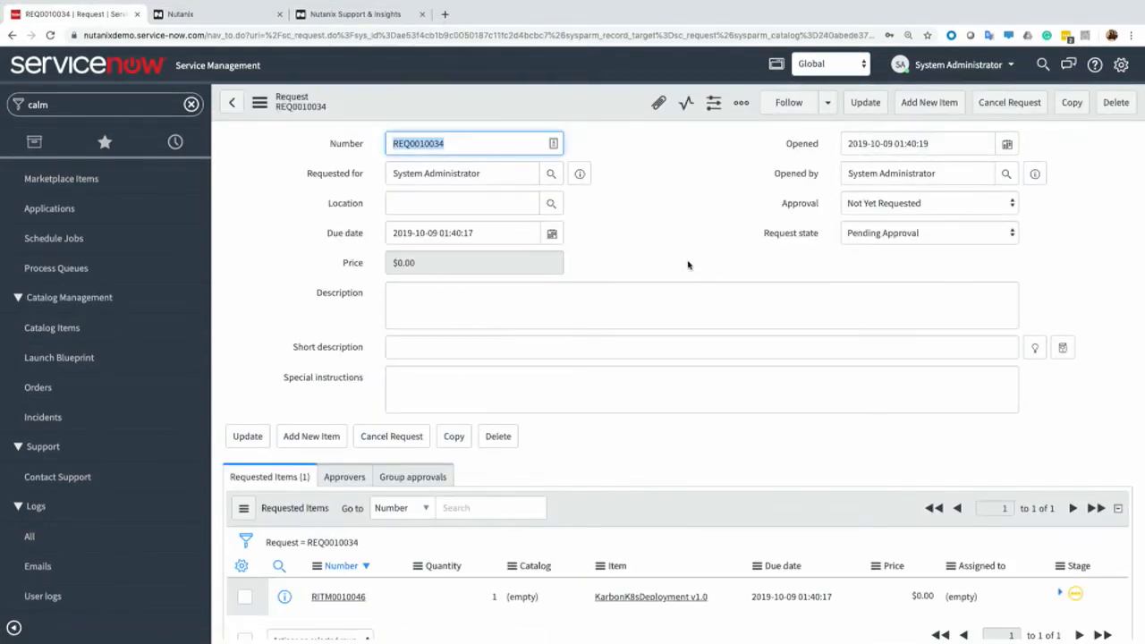
pyautogui.moveTo(733, 241)
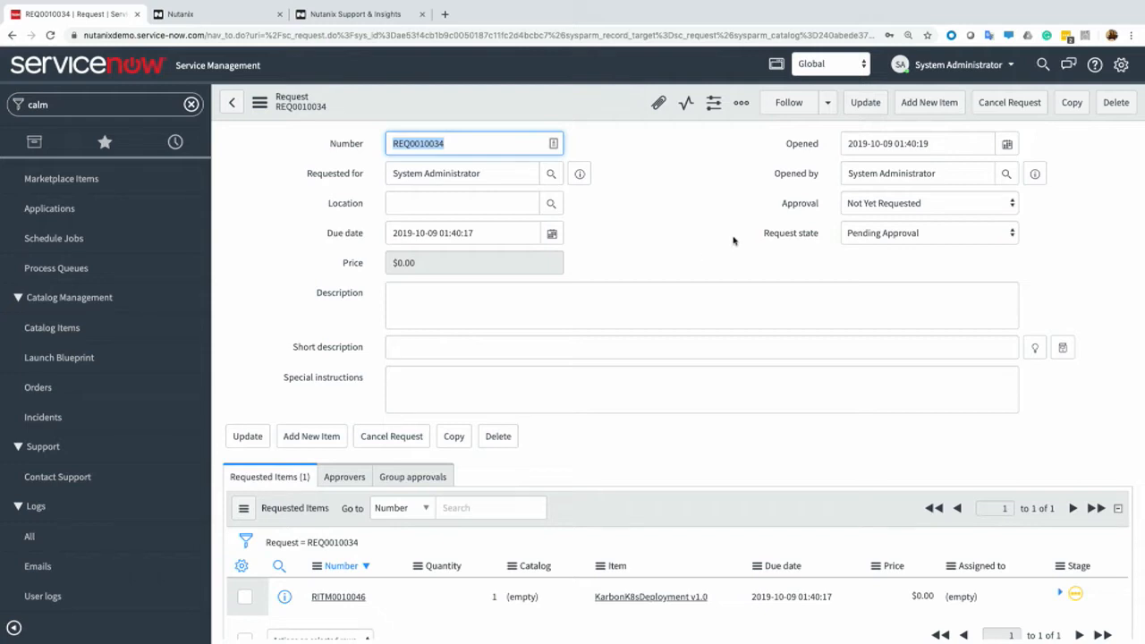
# Set request REQ0010034's approval to Approved and update it.
pyautogui.click(926, 202)
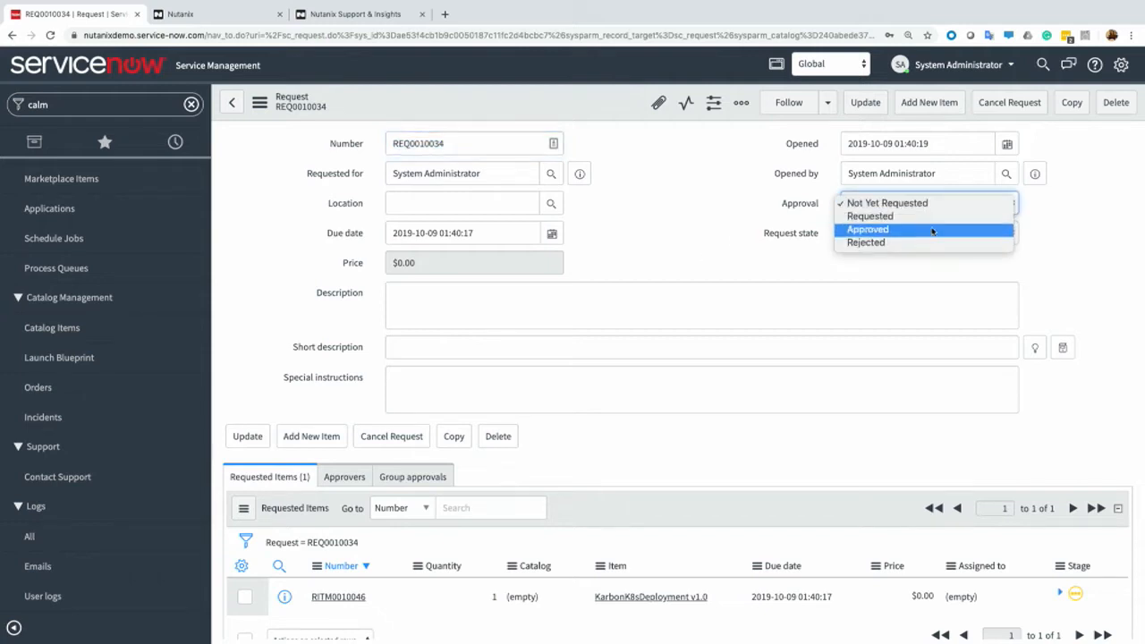
pyautogui.click(866, 229)
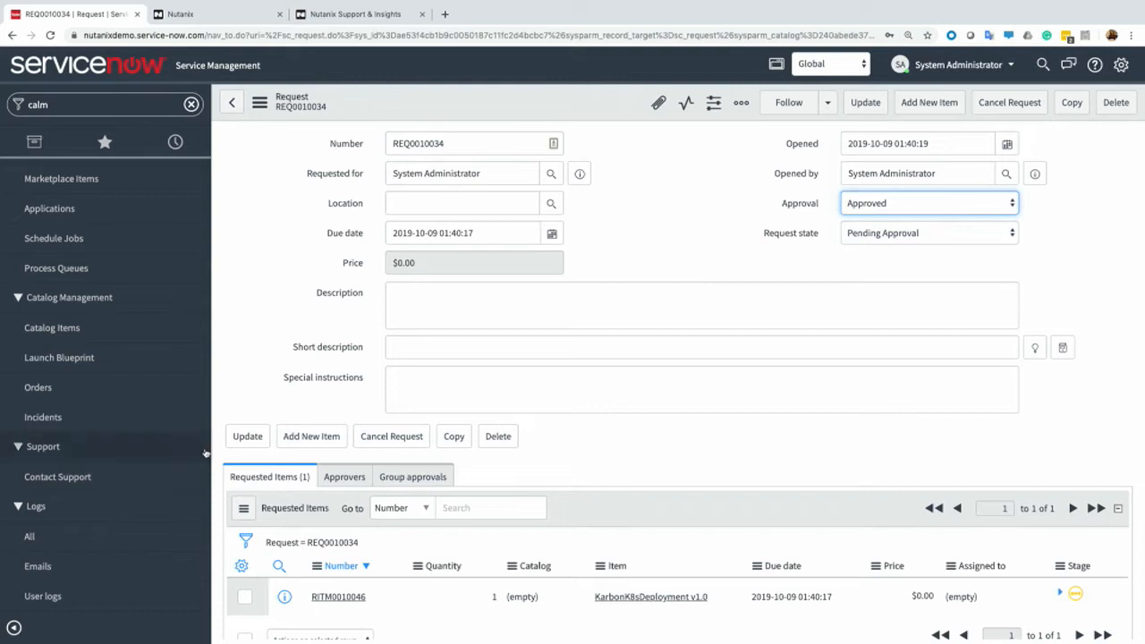
pyautogui.click(246, 436)
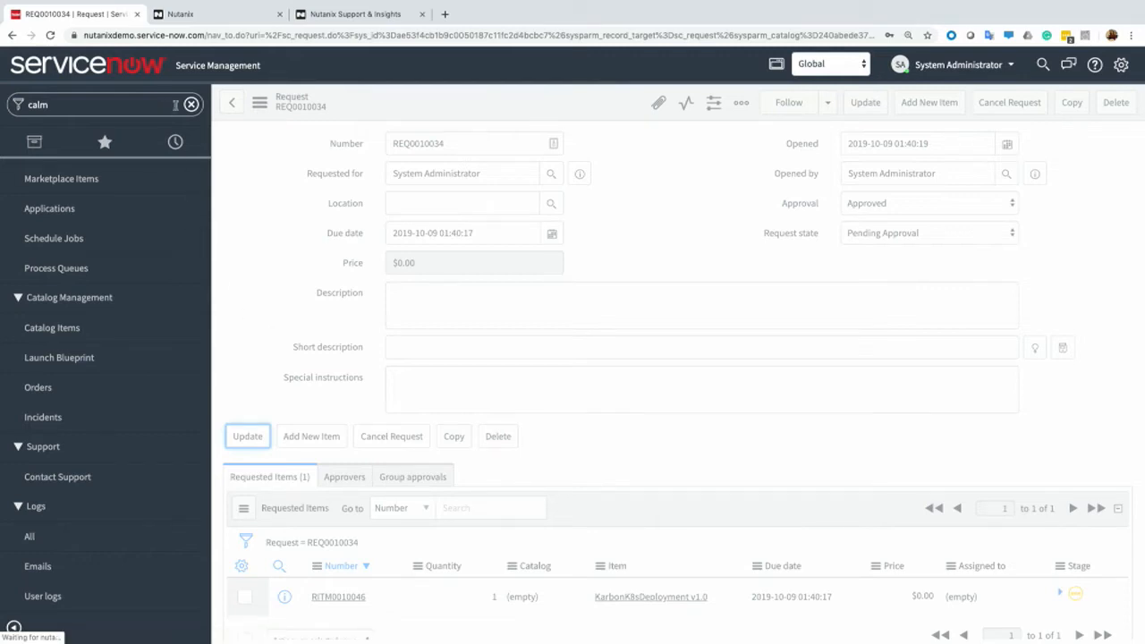
pyautogui.click(214, 14)
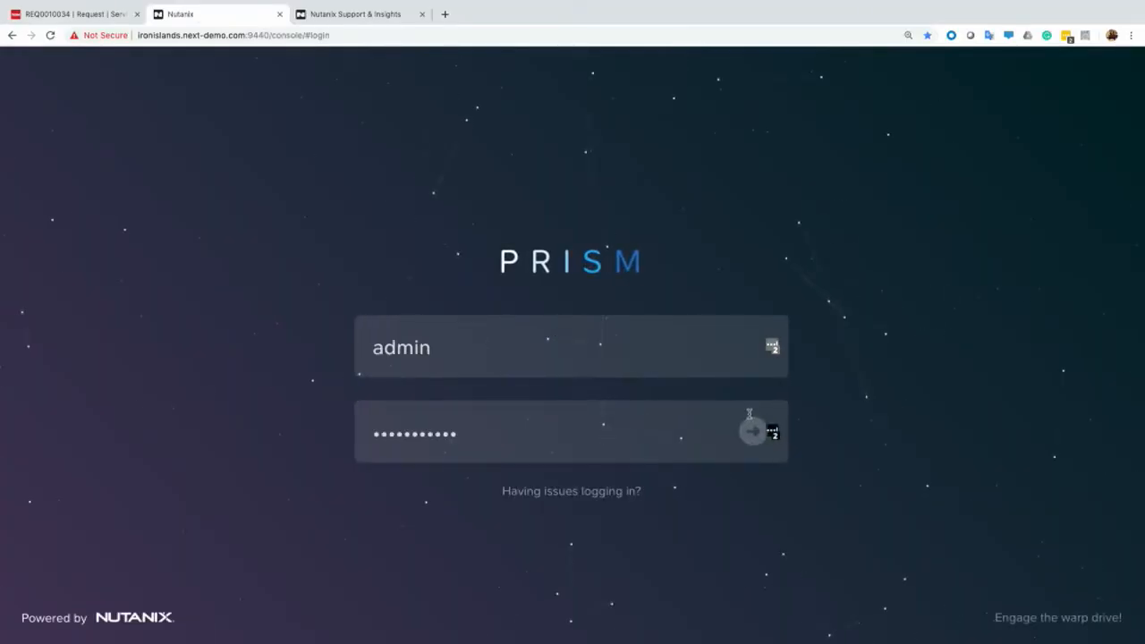
# Sign in as admin, go to Calm blueprints and open KarbonK8sAndCICD.
pyautogui.click(751, 431)
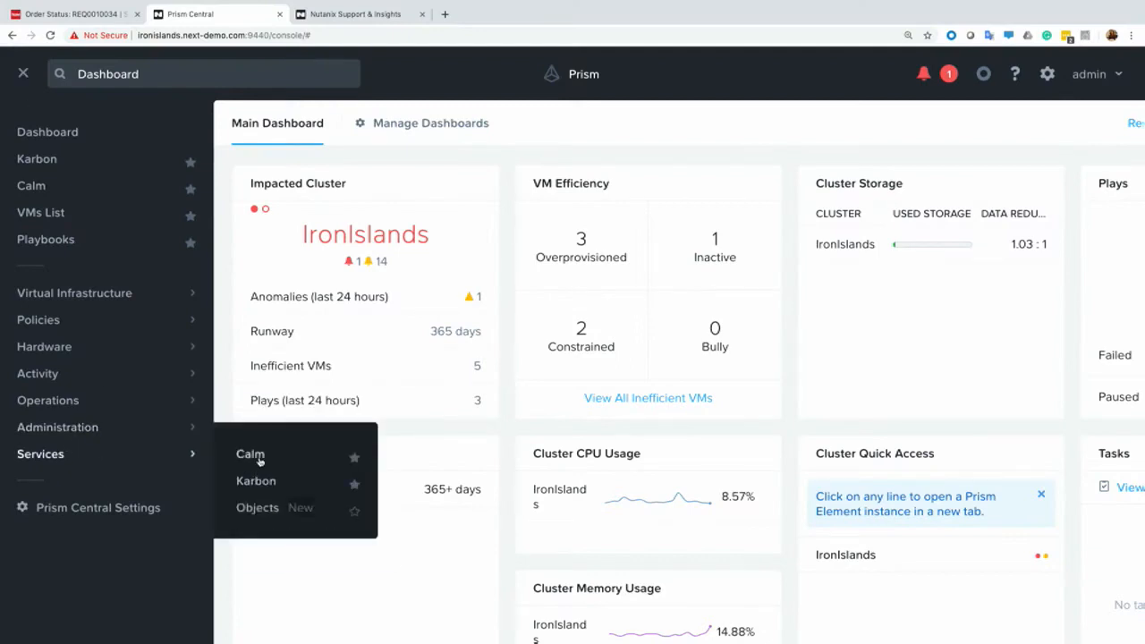
pyautogui.click(250, 455)
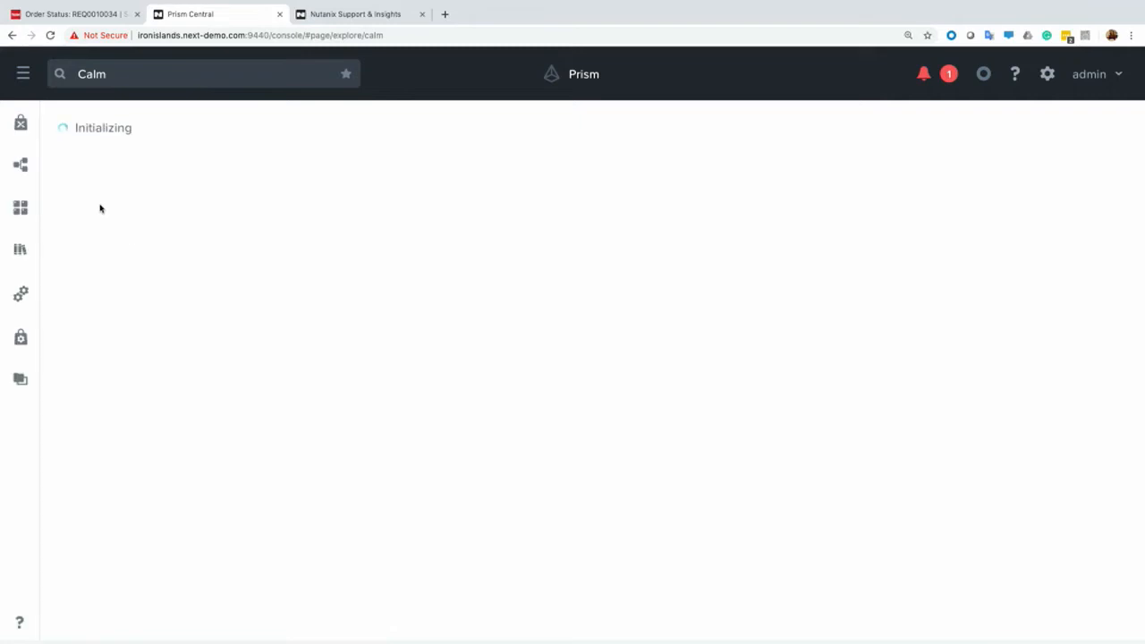
pyautogui.click(19, 207)
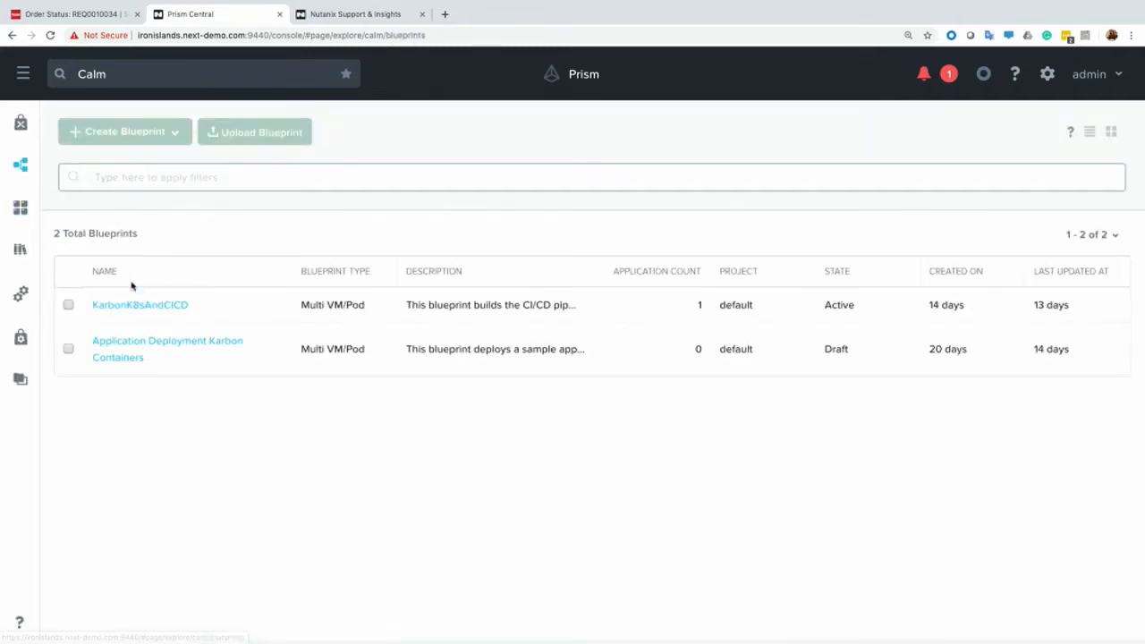
pyautogui.click(168, 349)
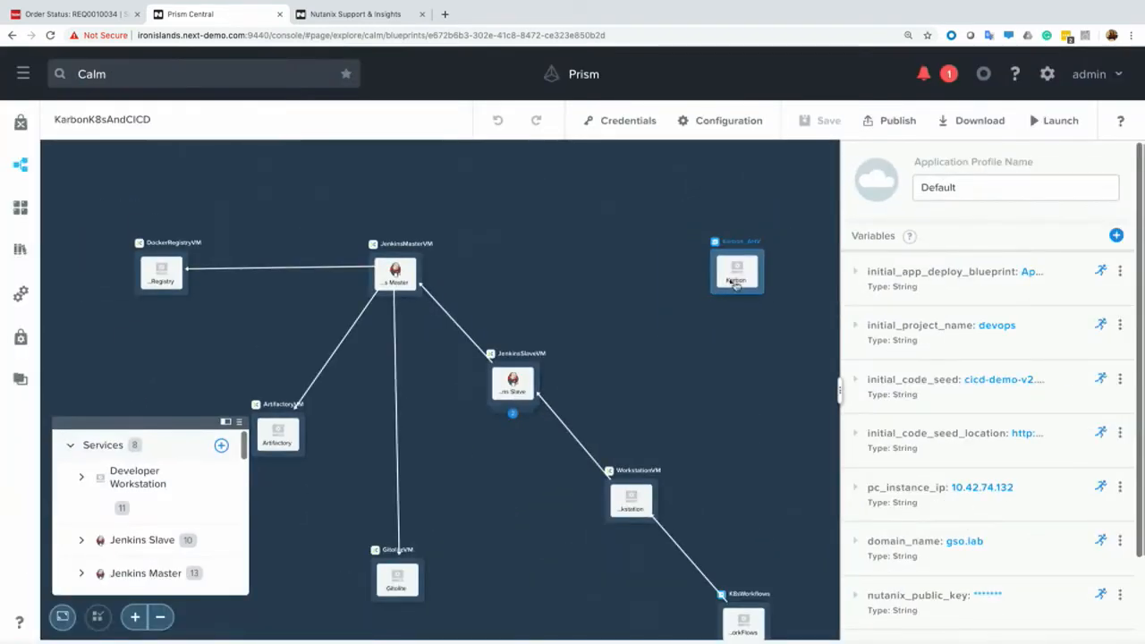
# Select the Karbon_AHV service to show its VM settings: Existing Machine, Linux, localhost.
pyautogui.click(736, 272)
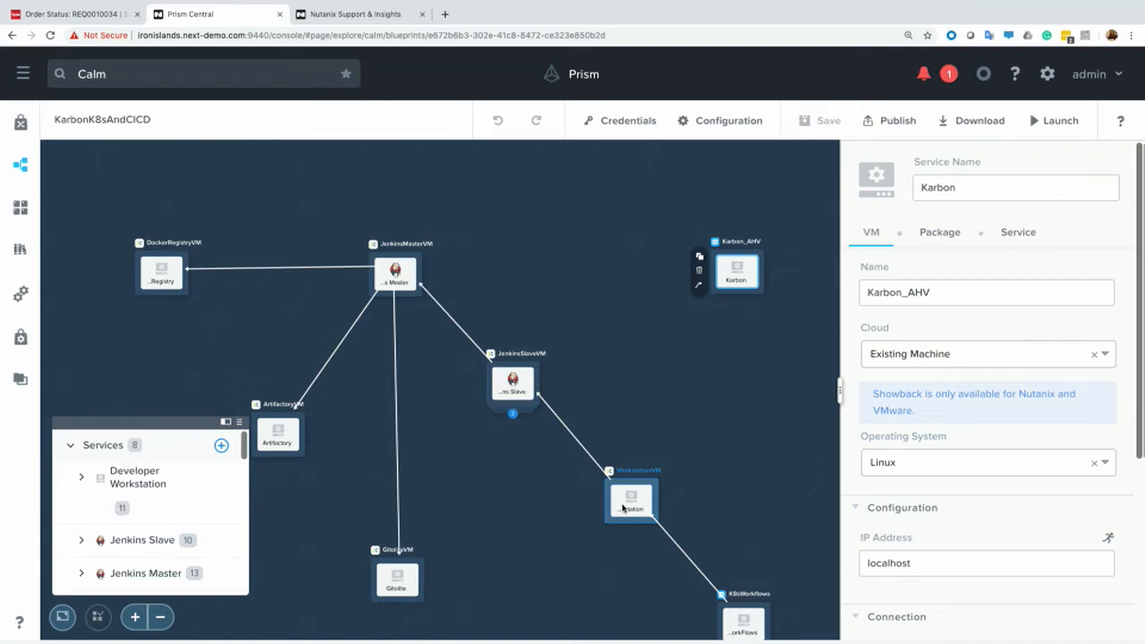
pyautogui.moveTo(263, 345)
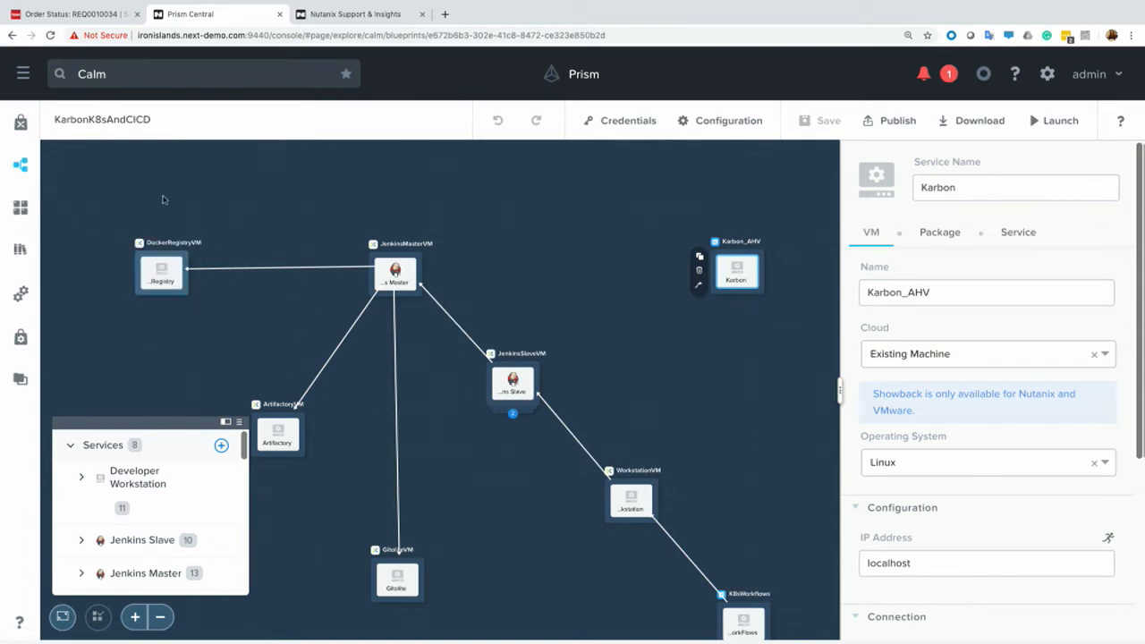
# Show the Calm applications list refreshed with nextdemo2 in Provisioning state.
pyautogui.click(19, 209)
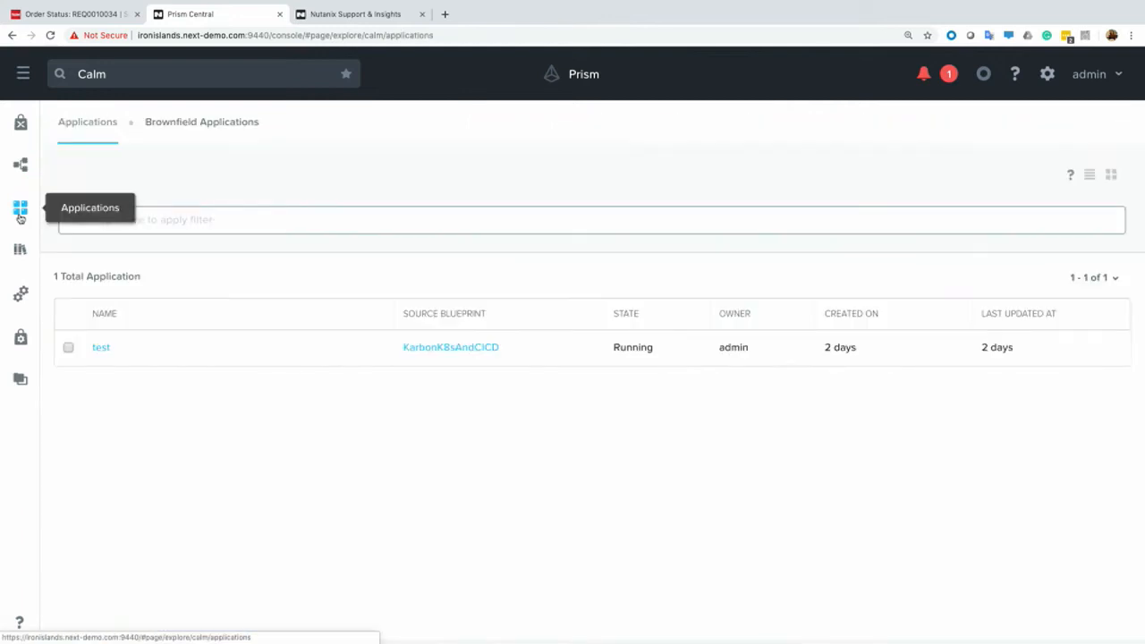
pyautogui.moveTo(116, 411)
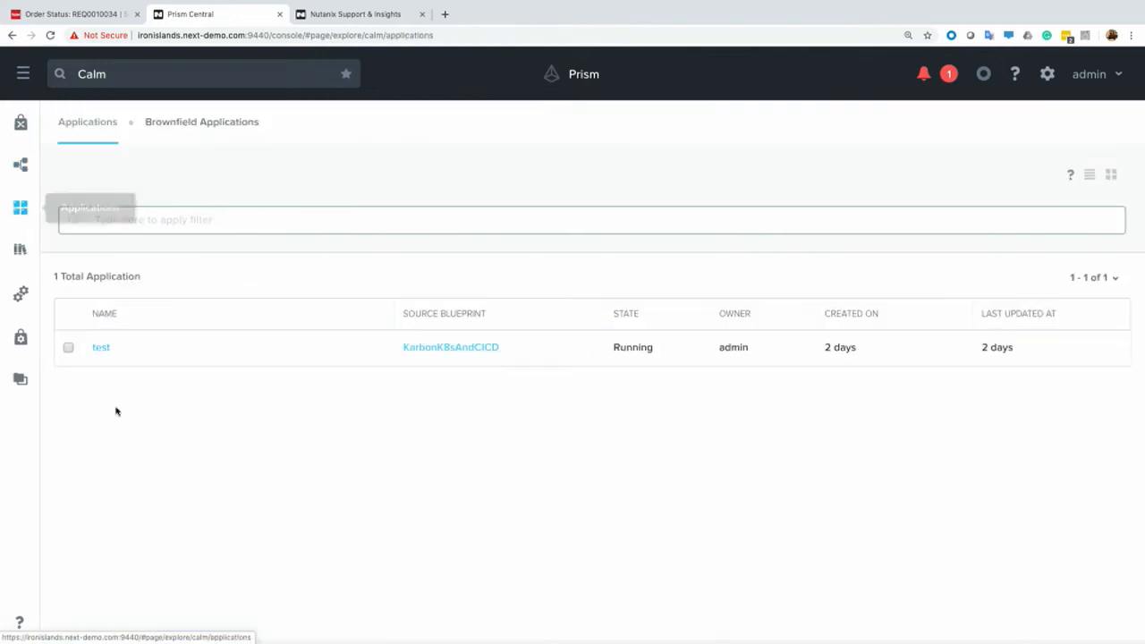
pyautogui.click(72, 15)
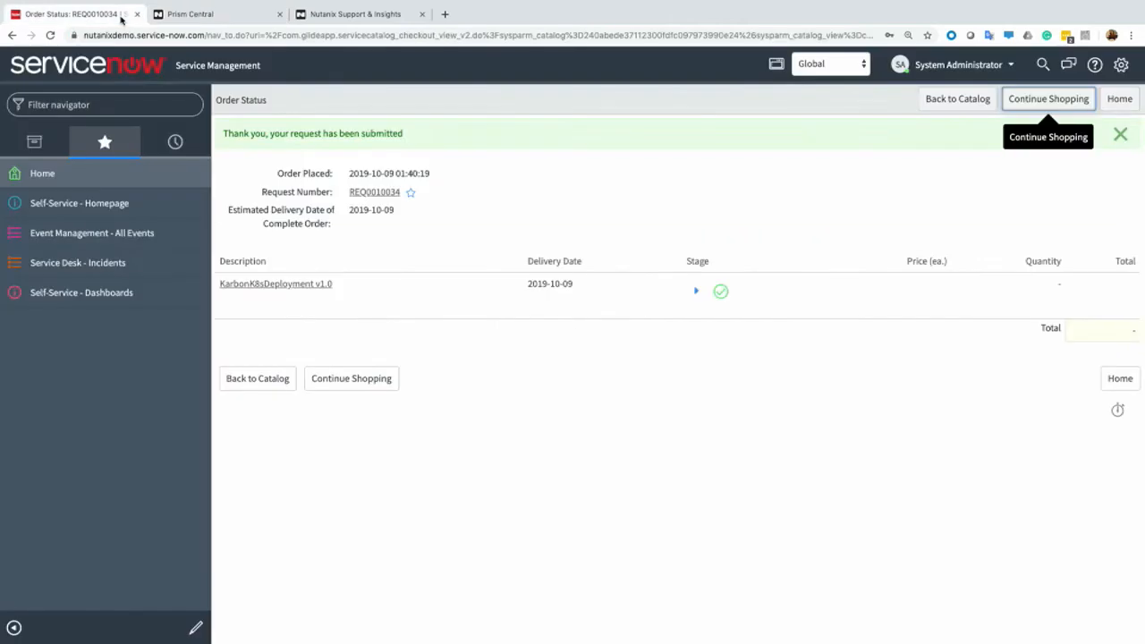
pyautogui.click(189, 15)
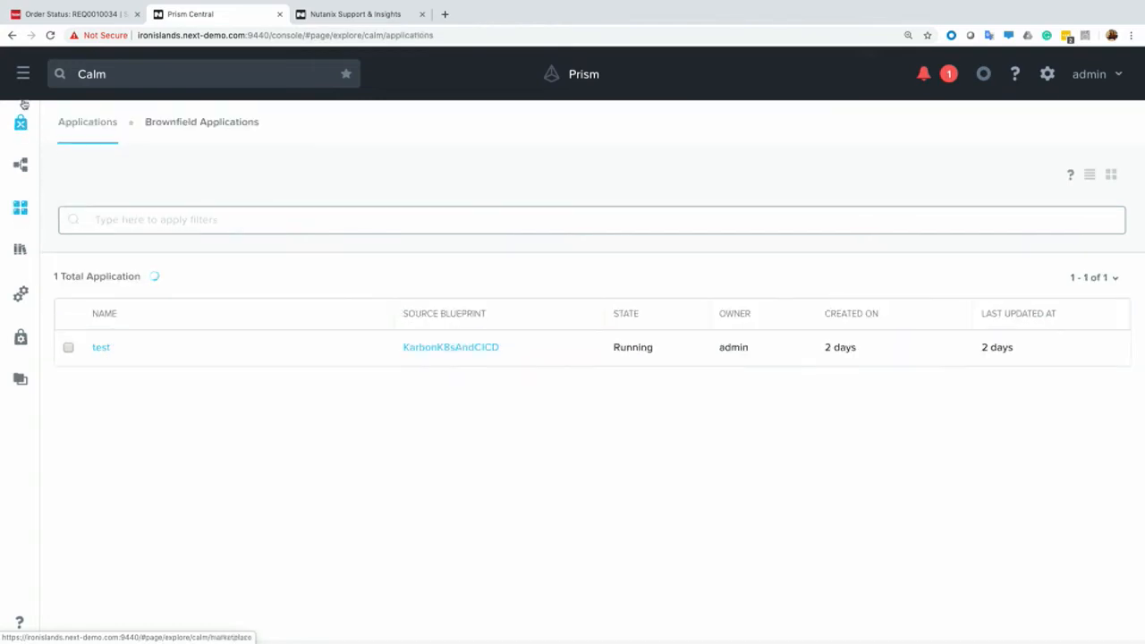
pyautogui.click(23, 74)
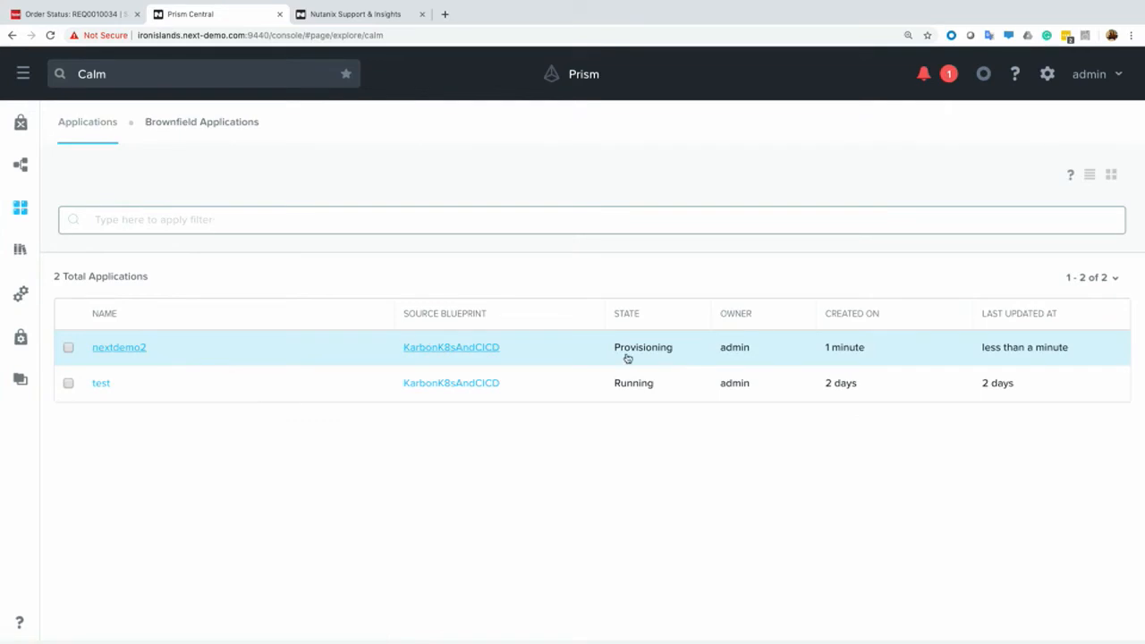
pyautogui.moveTo(617, 414)
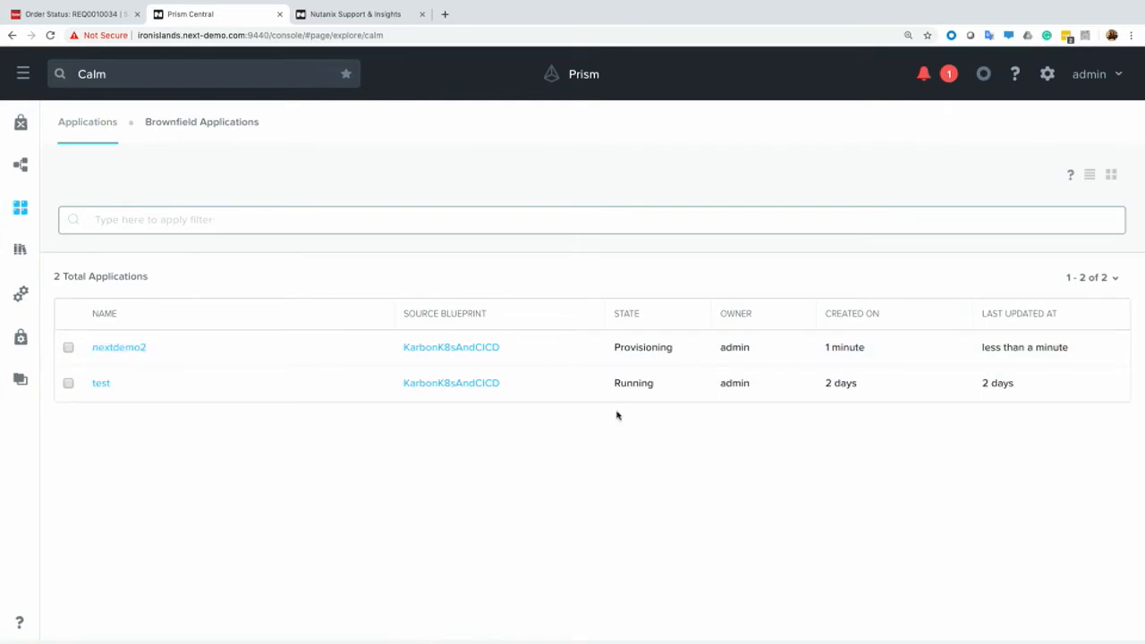
pyautogui.moveTo(594, 261)
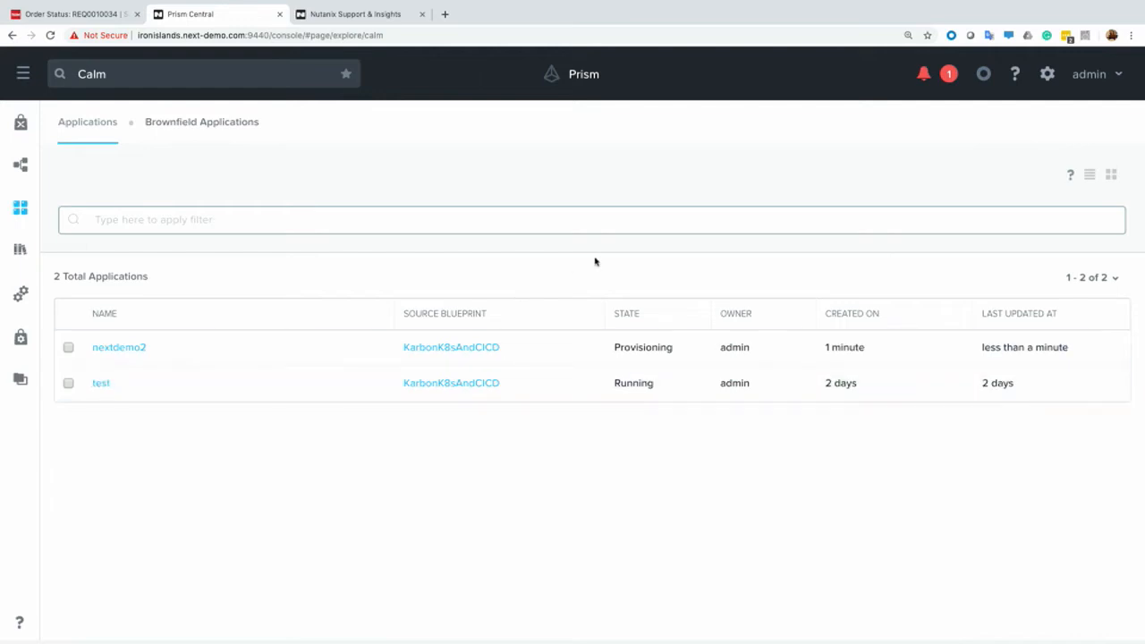
pyautogui.moveTo(926, 86)
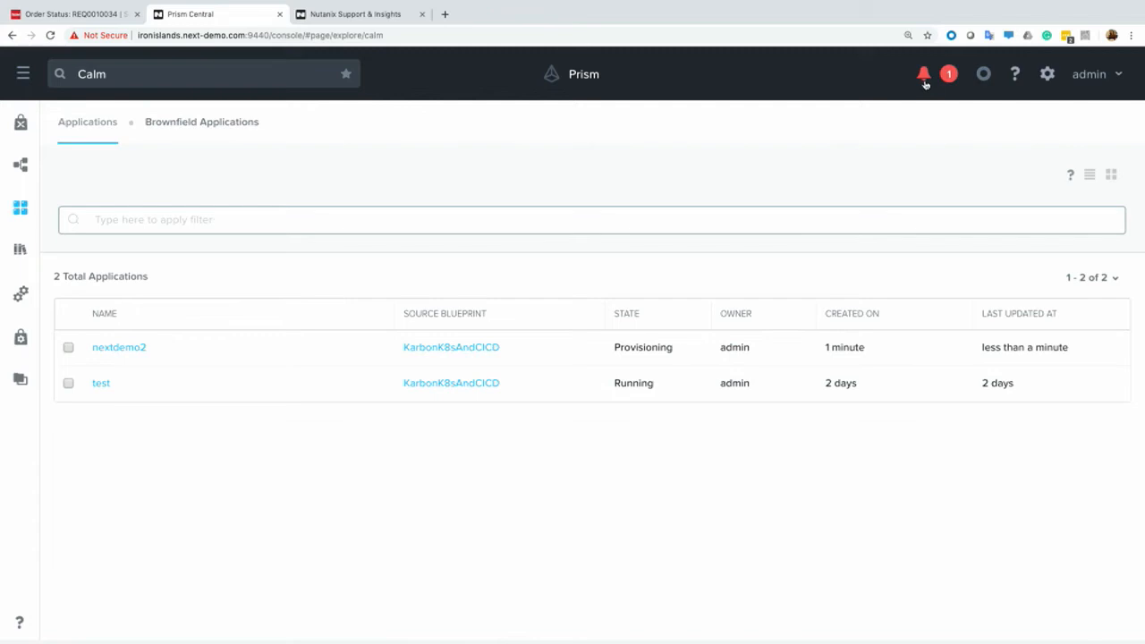
# Open the critical 'SQL server query average latency high' alert for DB_Era_MySQL.
pyautogui.click(923, 74)
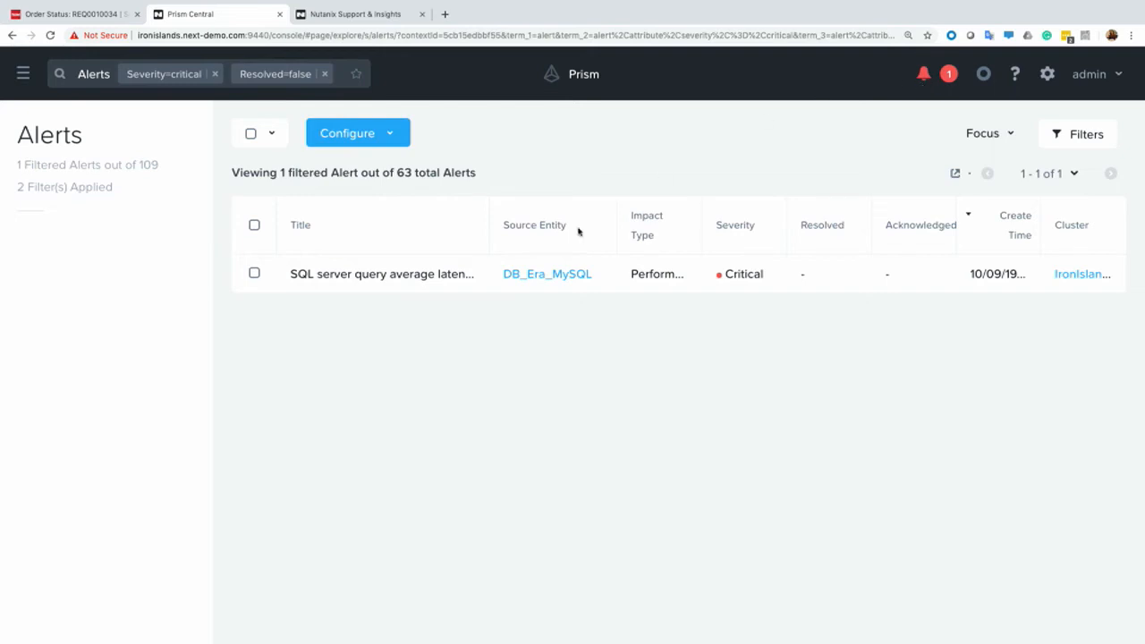
pyautogui.click(383, 273)
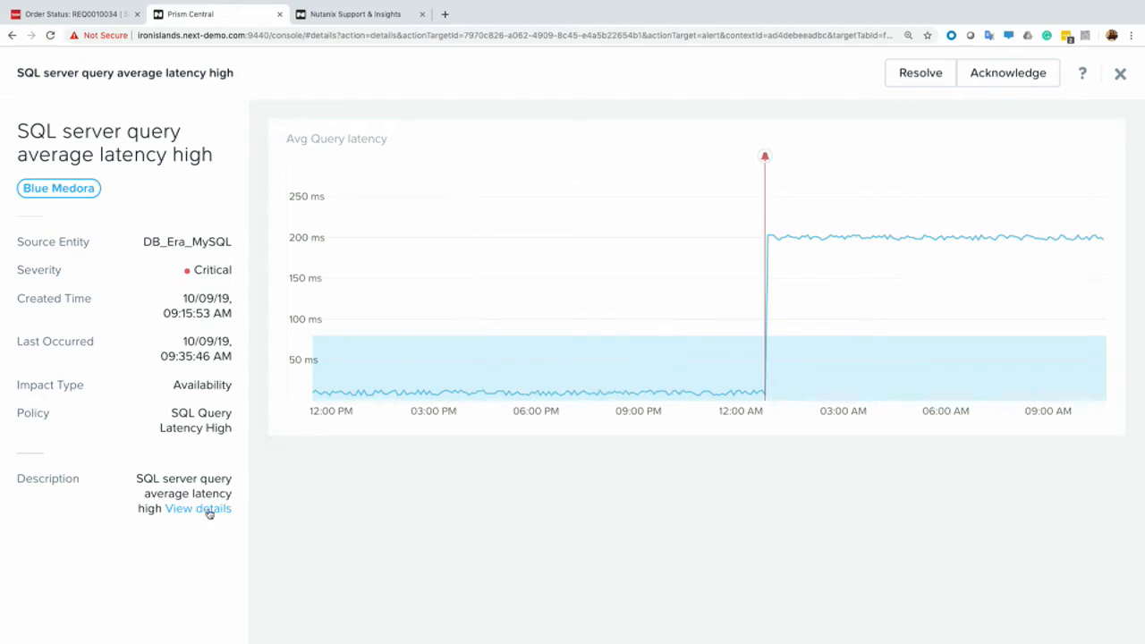
# Open the DB_Era_MySQL VM details page from the alert.
pyautogui.click(197, 508)
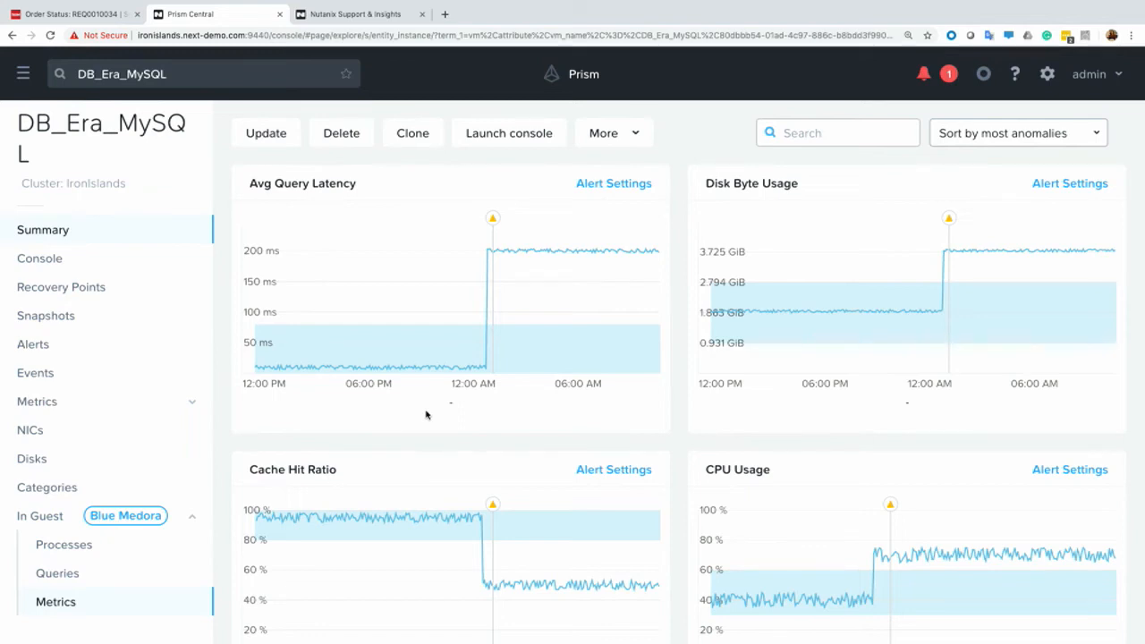
pyautogui.moveTo(702, 172)
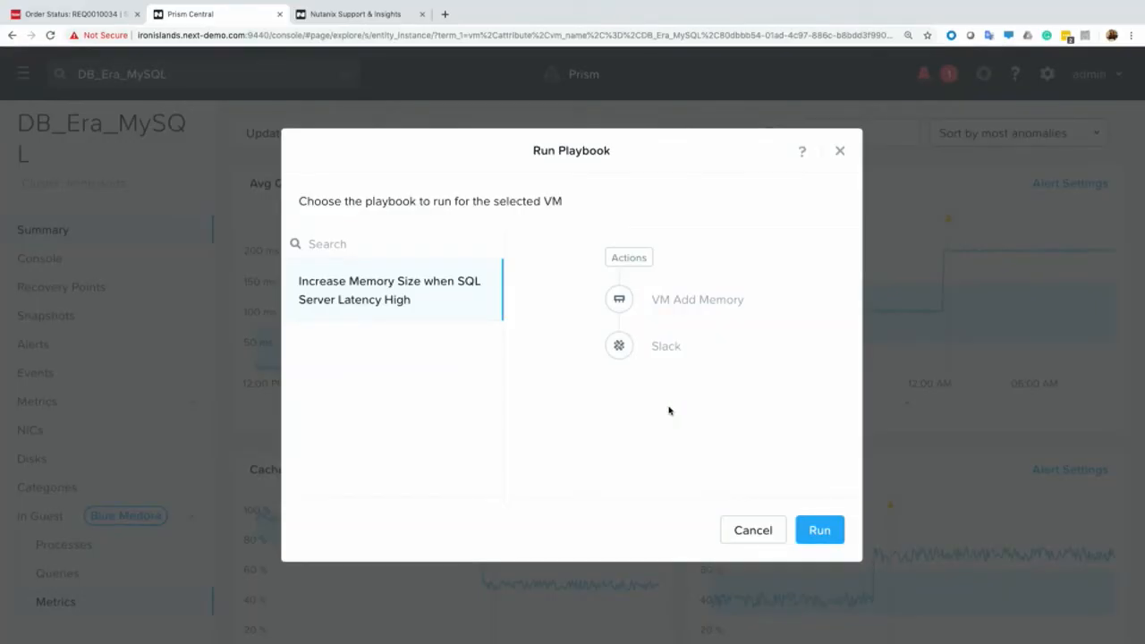
# Submit the Increase Memory Size when SQL Server Latency High playbook for DB_Era_MySQL.
pyautogui.click(819, 530)
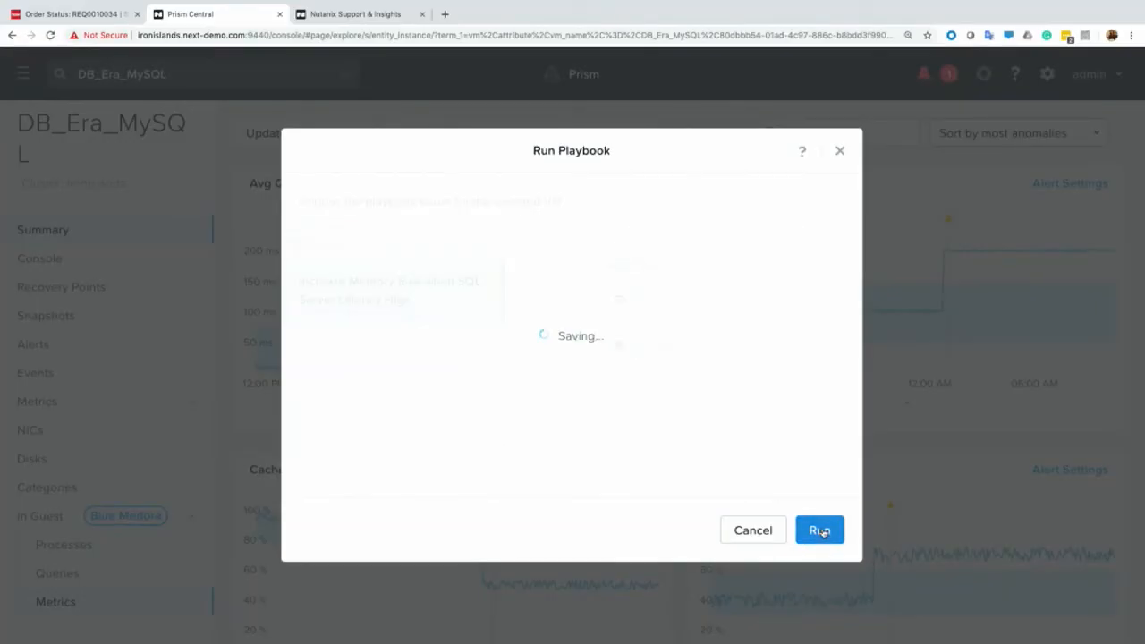
pyautogui.click(819, 529)
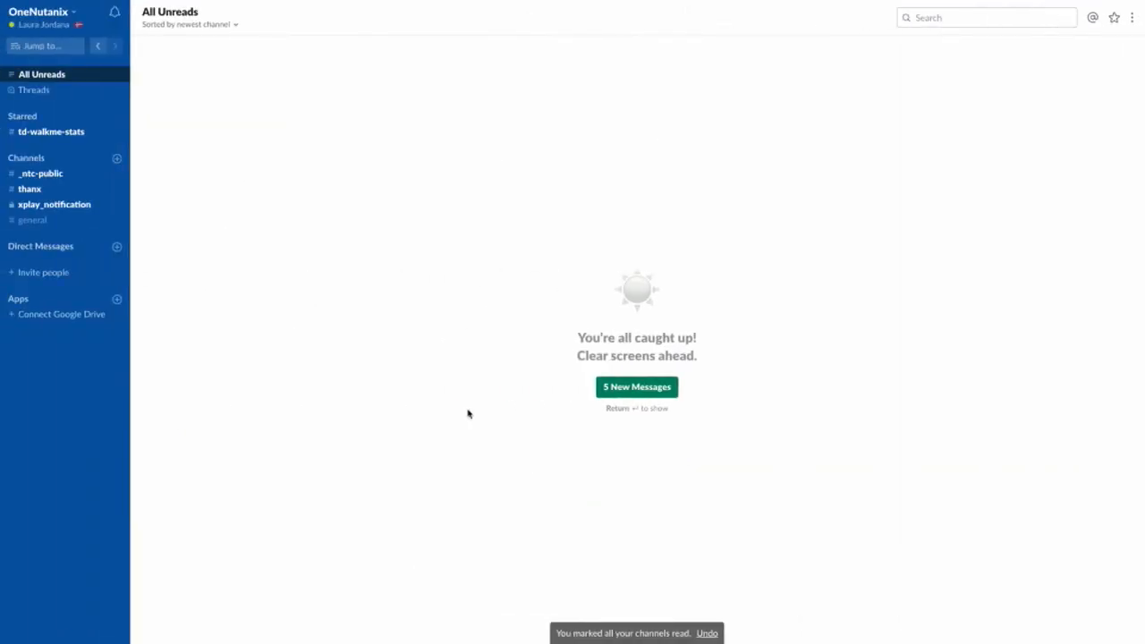
# Read Prism Pro's Slack message that DB_Era_MySQL memory was increased, then return to Prism Central.
pyautogui.click(54, 204)
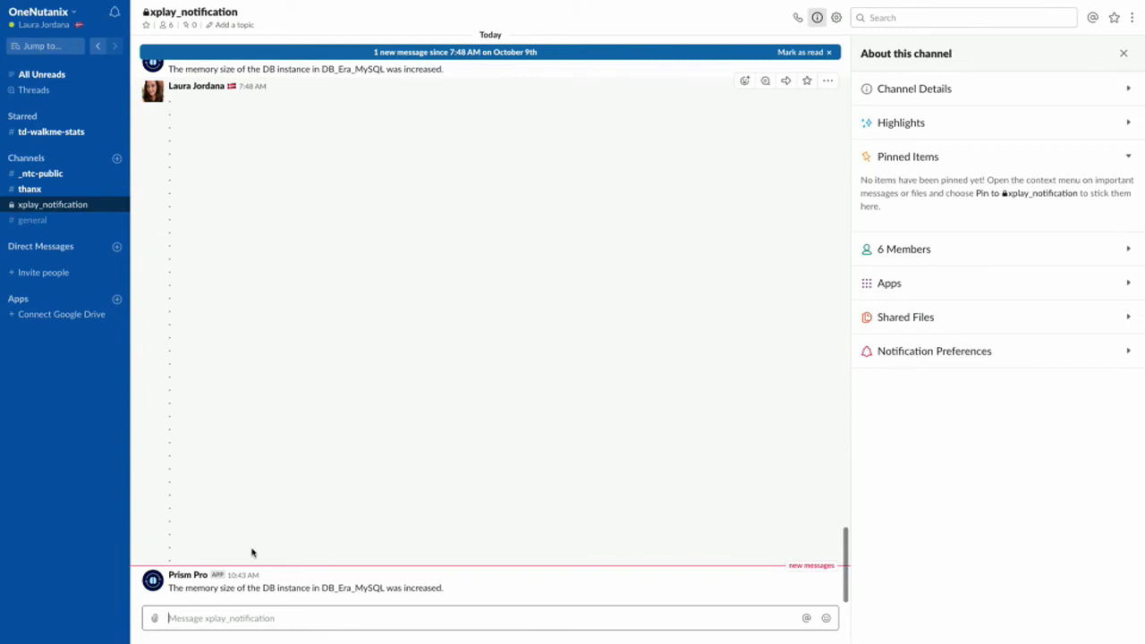
pyautogui.click(801, 51)
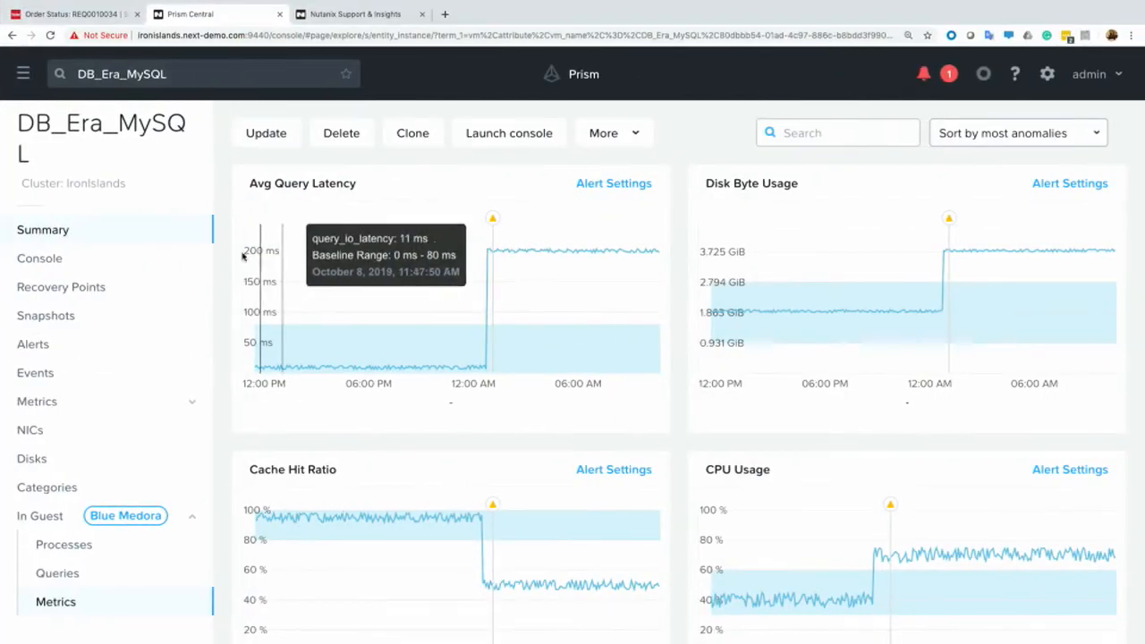
pyautogui.moveTo(377, 202)
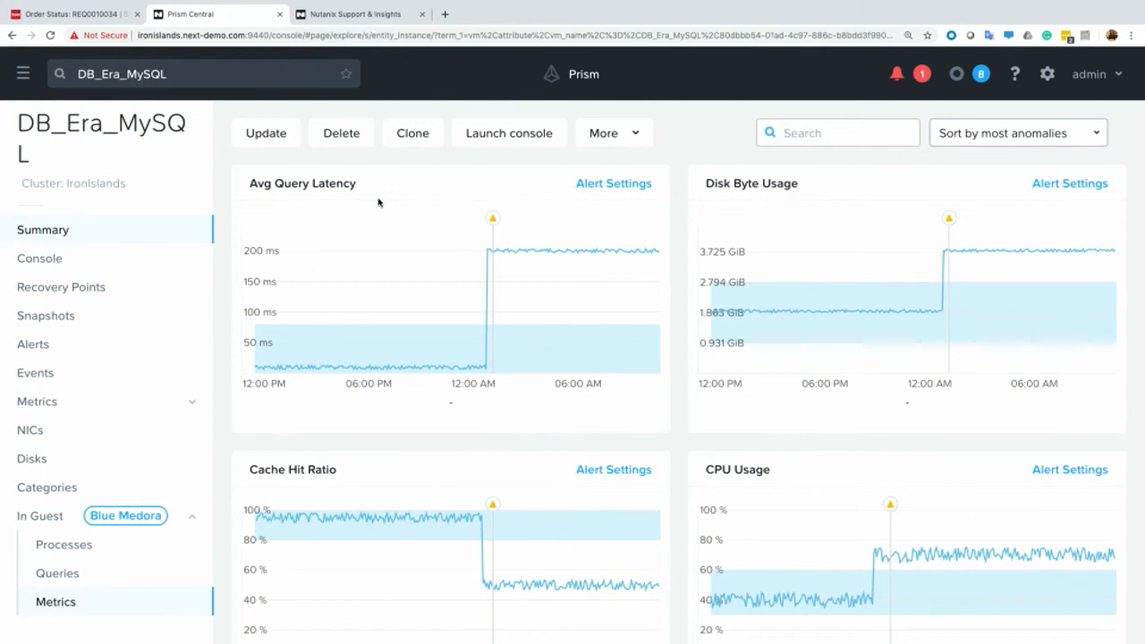
pyautogui.moveTo(396, 68)
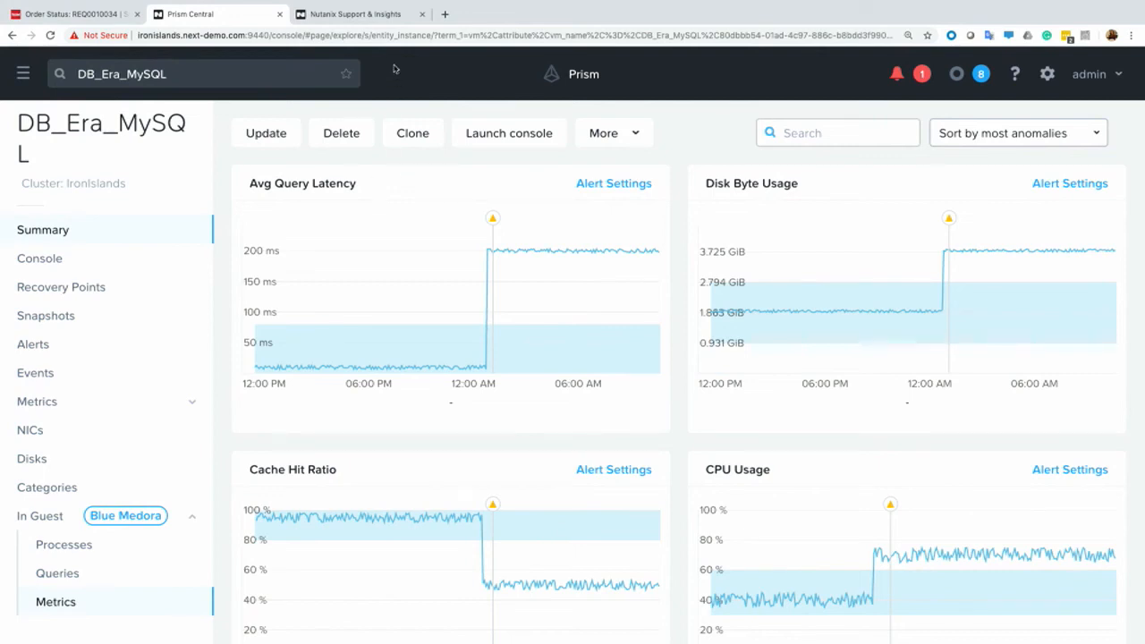
# Switch from the DB_Era_MySQL latency chart to the Nutanix Support & Insights portal.
pyautogui.click(357, 15)
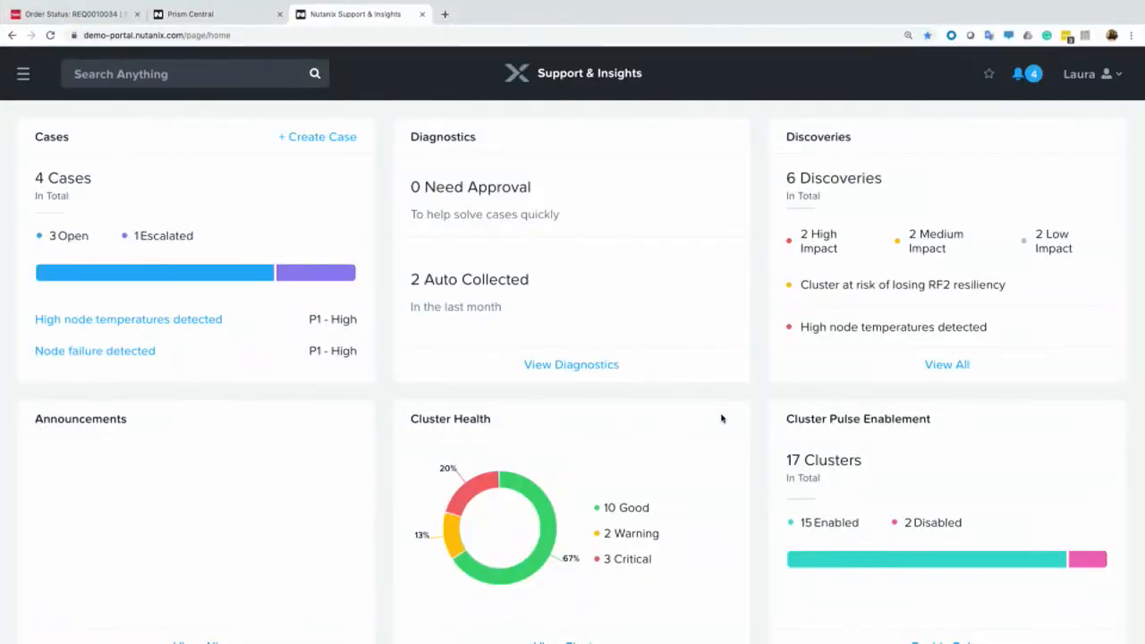
# Review the 'High node temperatures detected' discovery's details, recommendation and timeline from the full list.
pyautogui.click(946, 365)
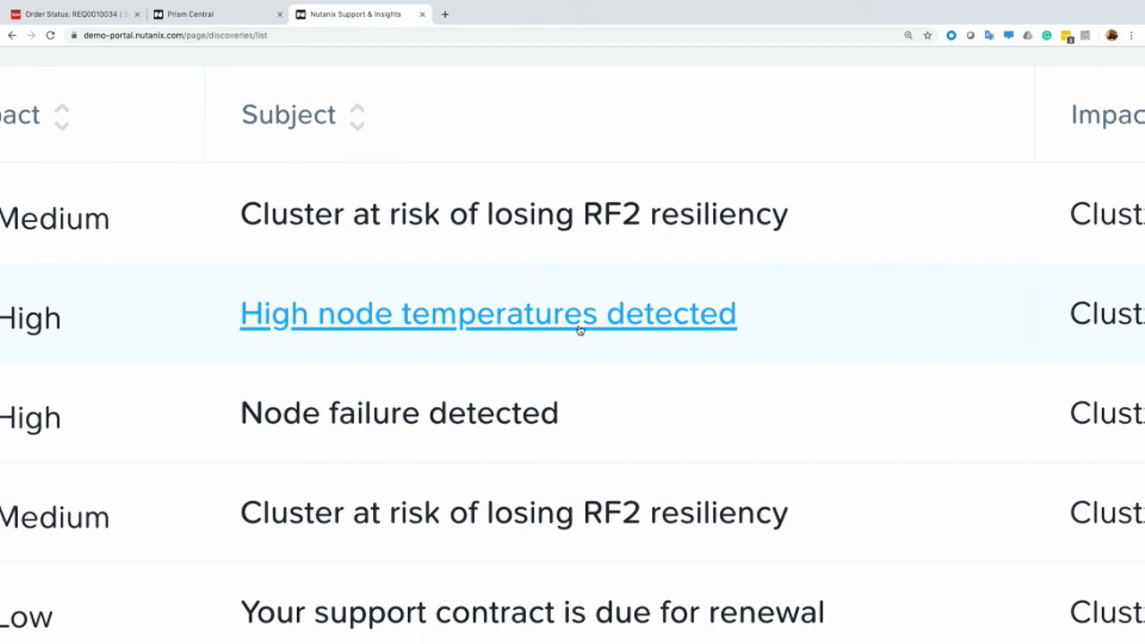
pyautogui.click(486, 313)
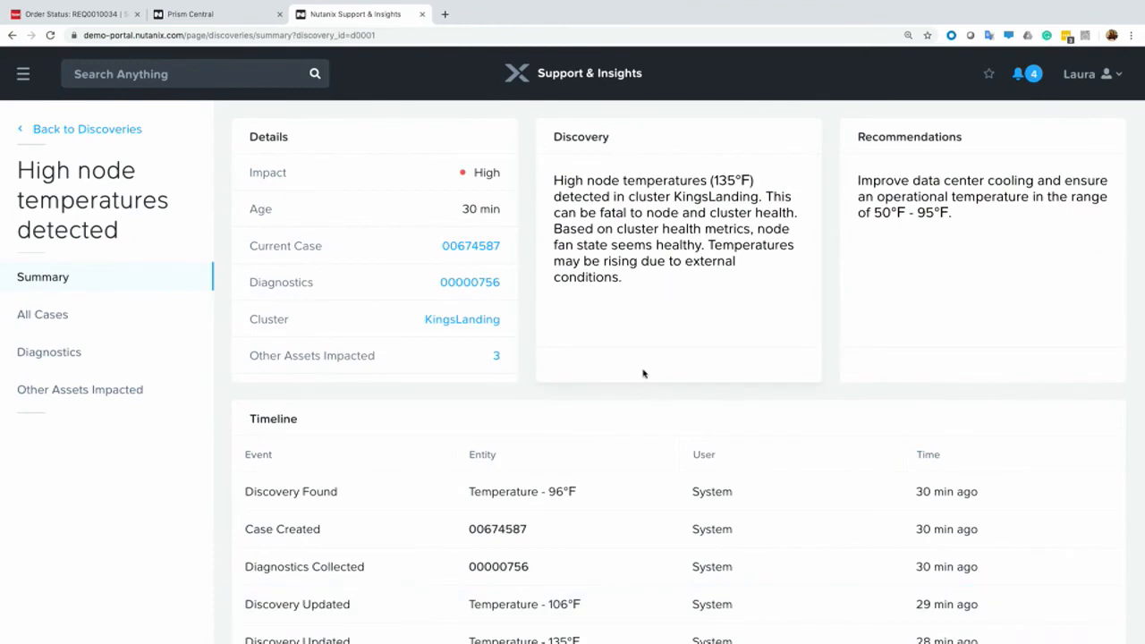
pyautogui.moveTo(589, 562)
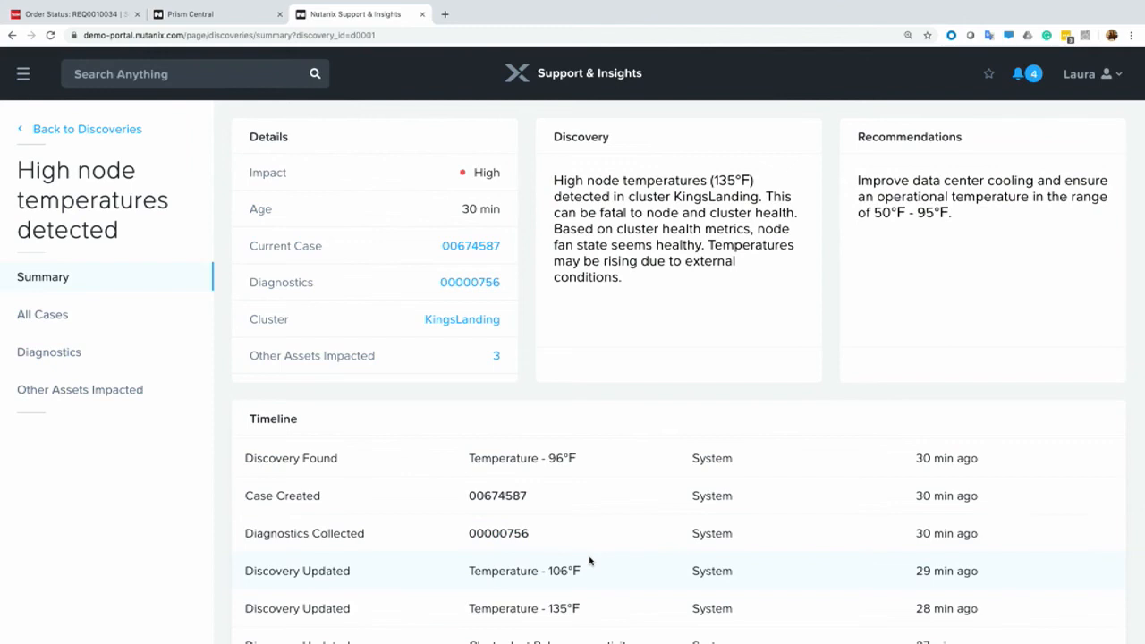
pyautogui.scroll(-3)
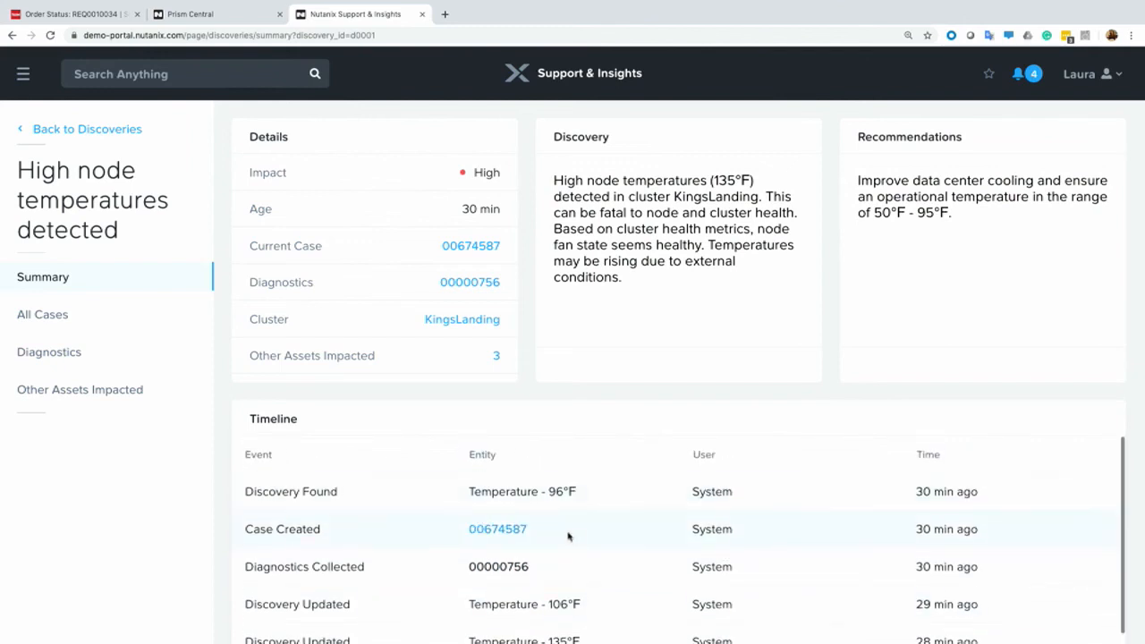
pyautogui.moveTo(573, 540)
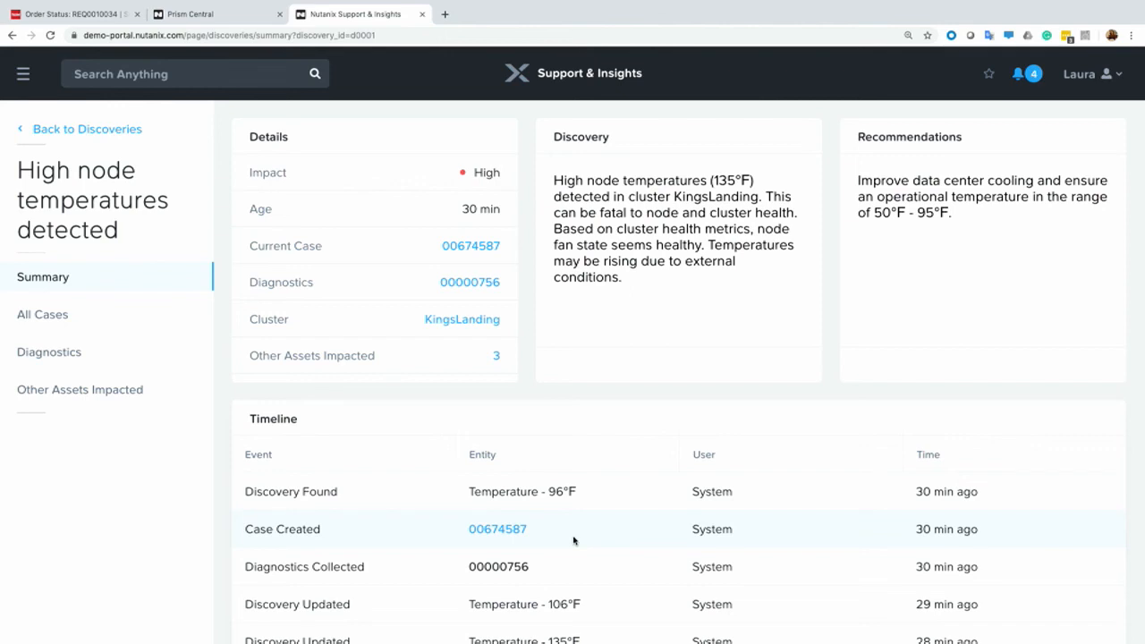
pyautogui.moveTo(534, 576)
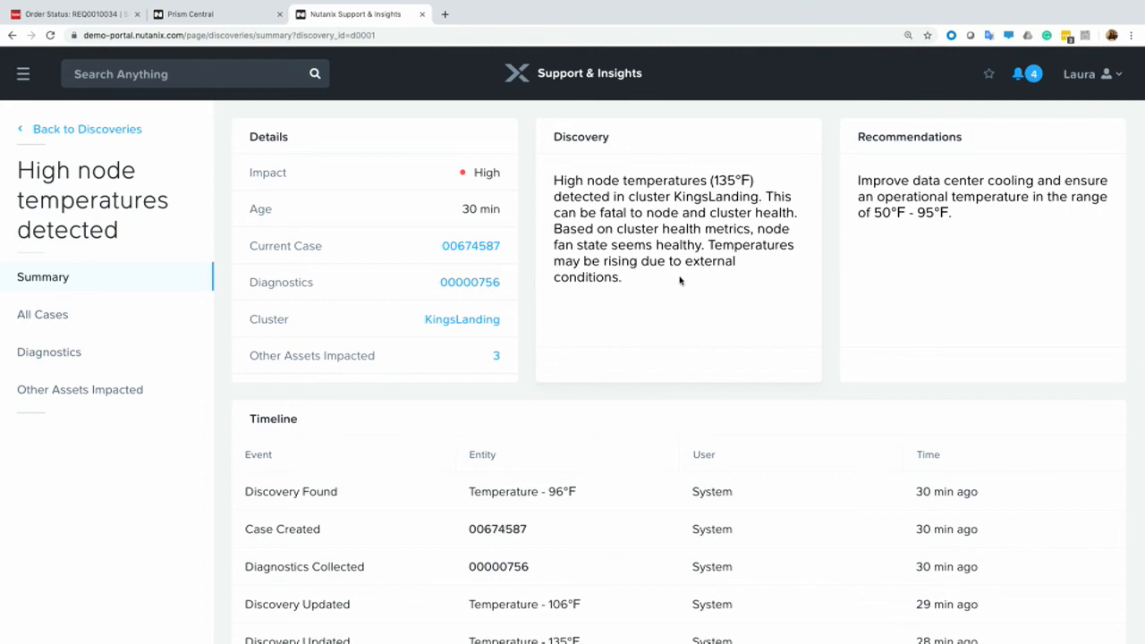
pyautogui.moveTo(86, 129)
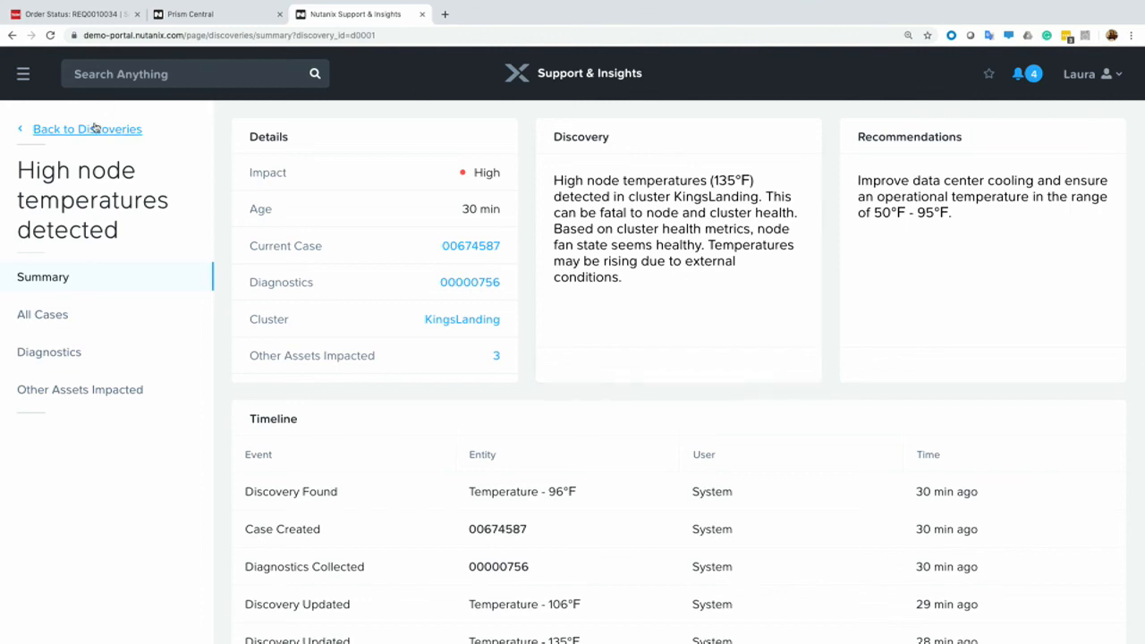
# Return to the discoveries list and view IronIslands' 'Cluster at risk of losing RF2 resiliency'.
pyautogui.click(86, 129)
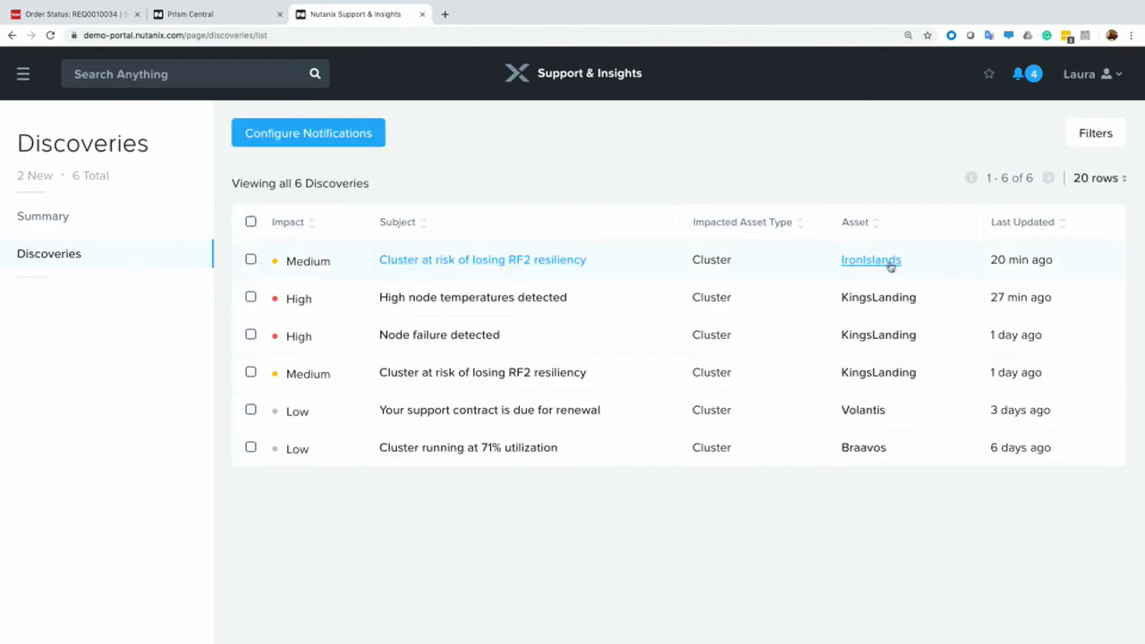
pyautogui.click(483, 260)
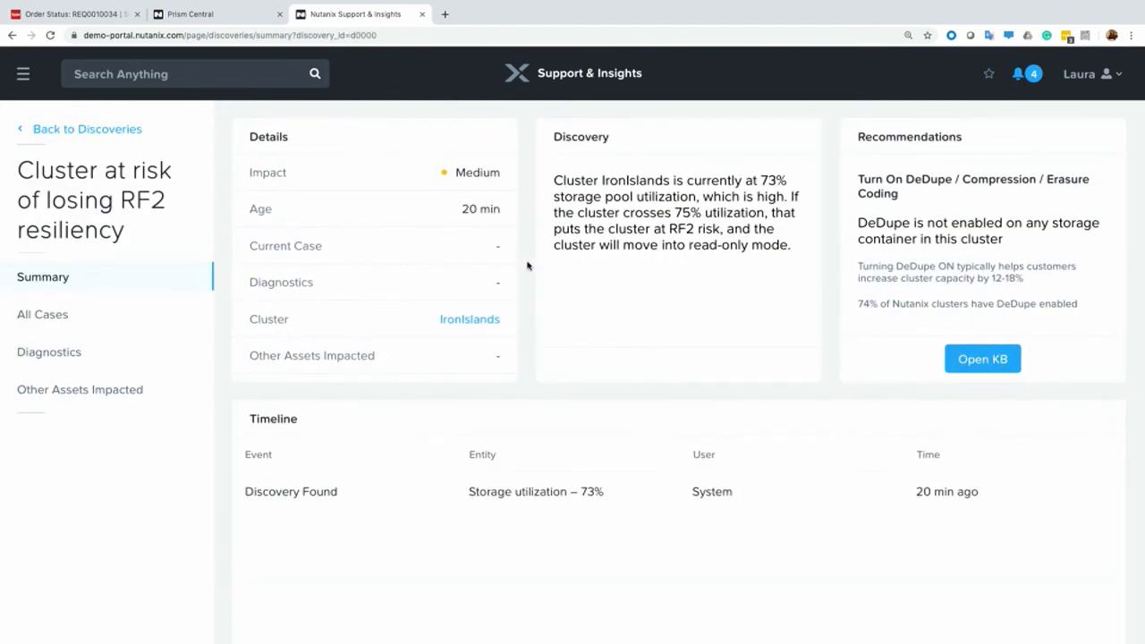
pyautogui.moveTo(540, 266)
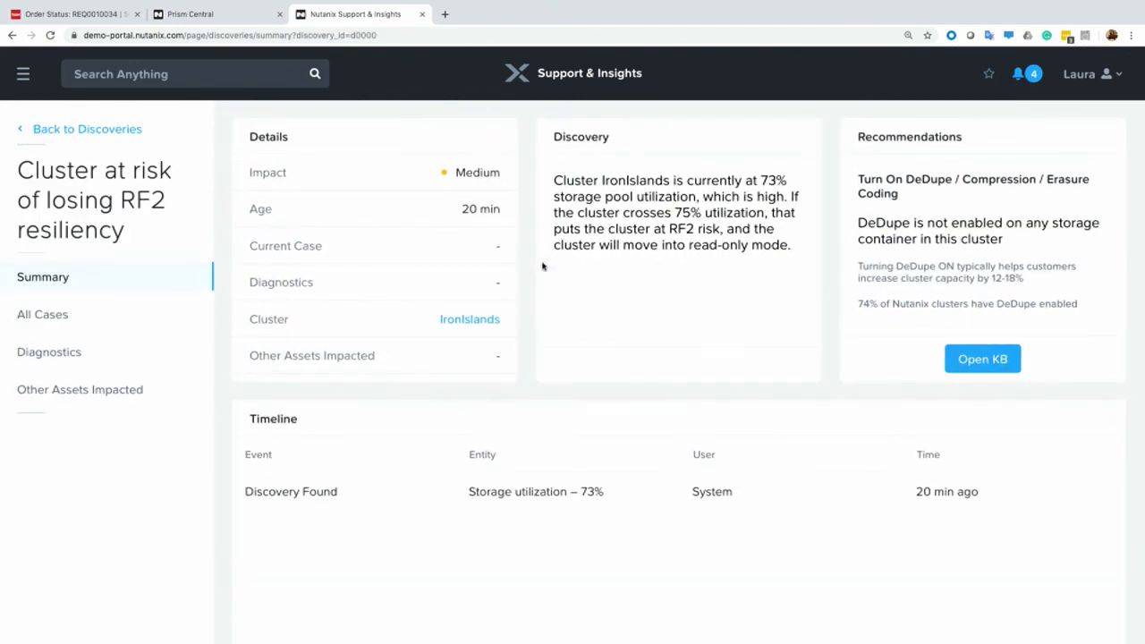
pyautogui.moveTo(640, 334)
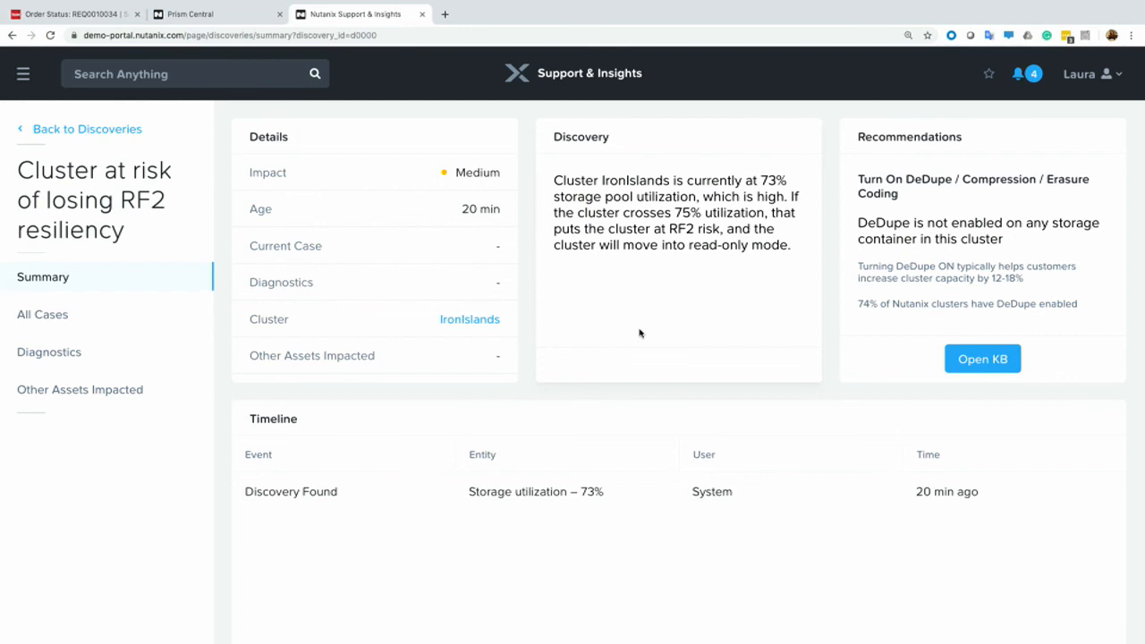
pyautogui.moveTo(805, 410)
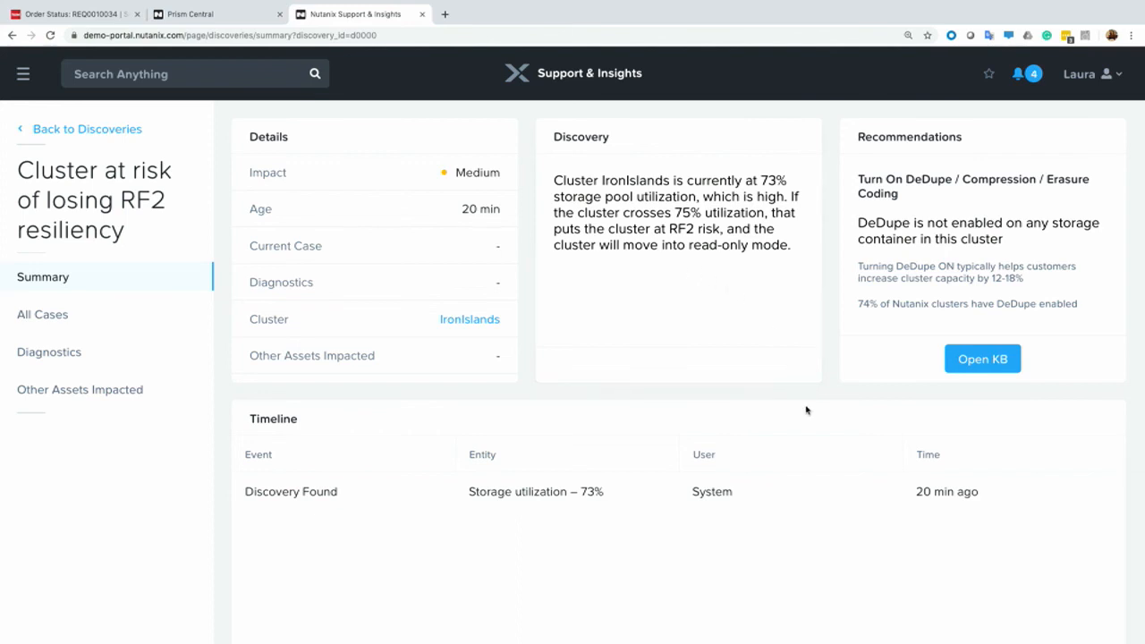
pyautogui.moveTo(991, 447)
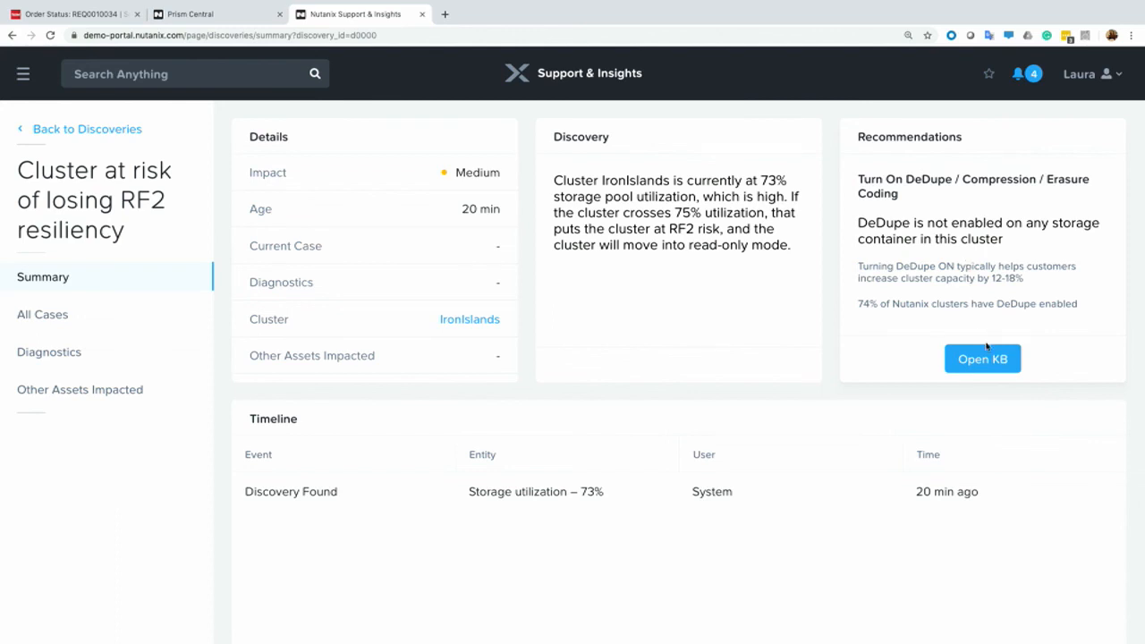
# Follow the recommendation's KB article and log in to the Nutanix Support site.
pyautogui.click(982, 357)
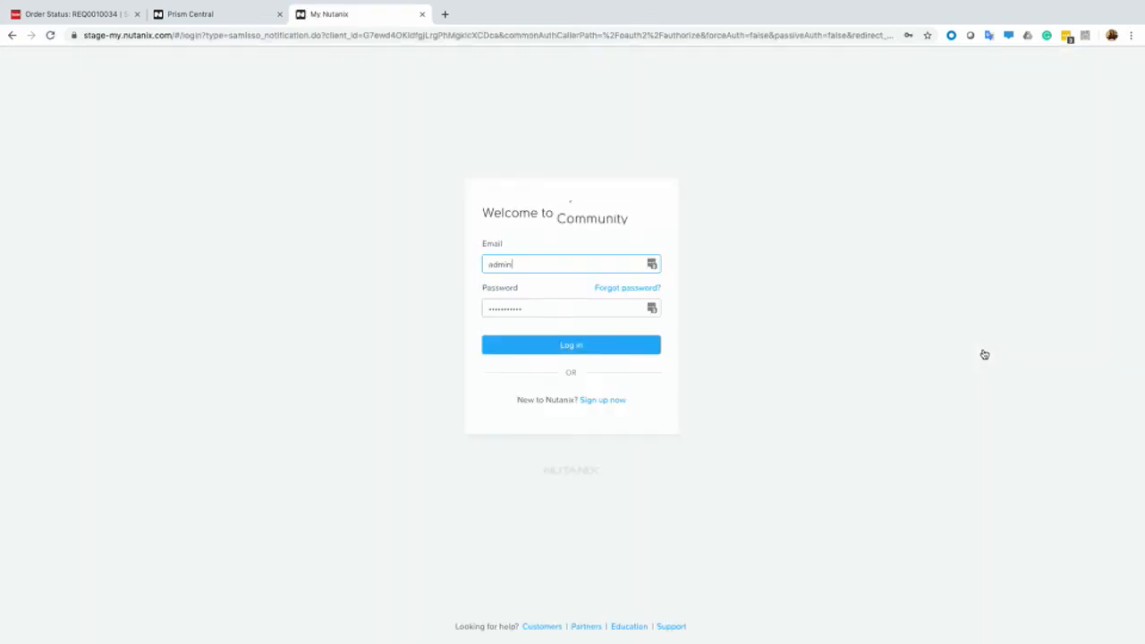
pyautogui.click(571, 345)
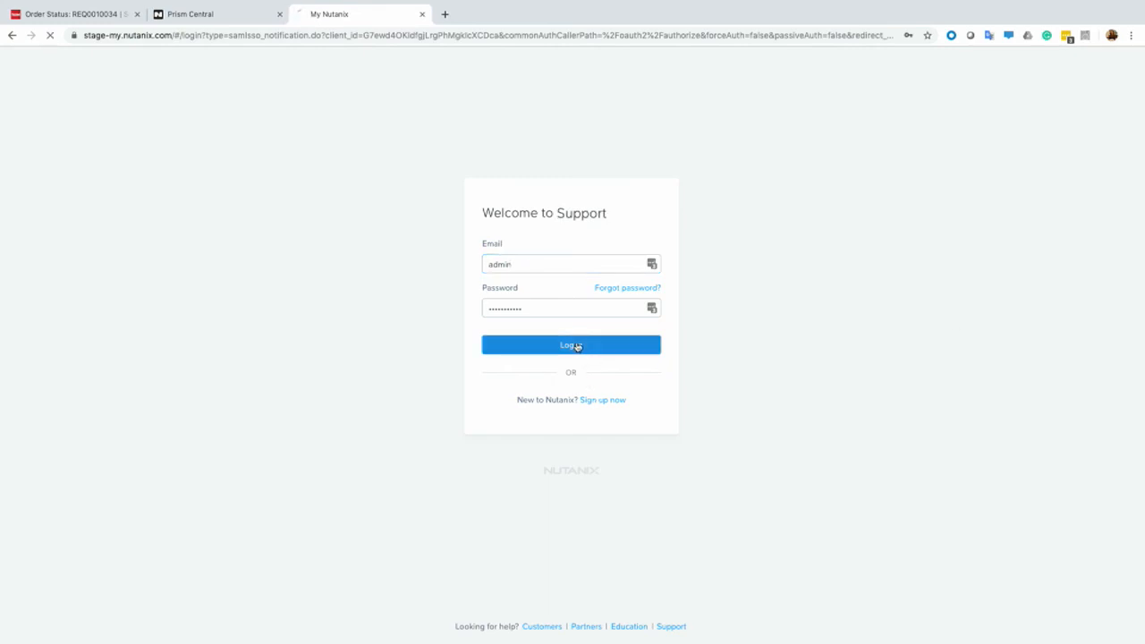